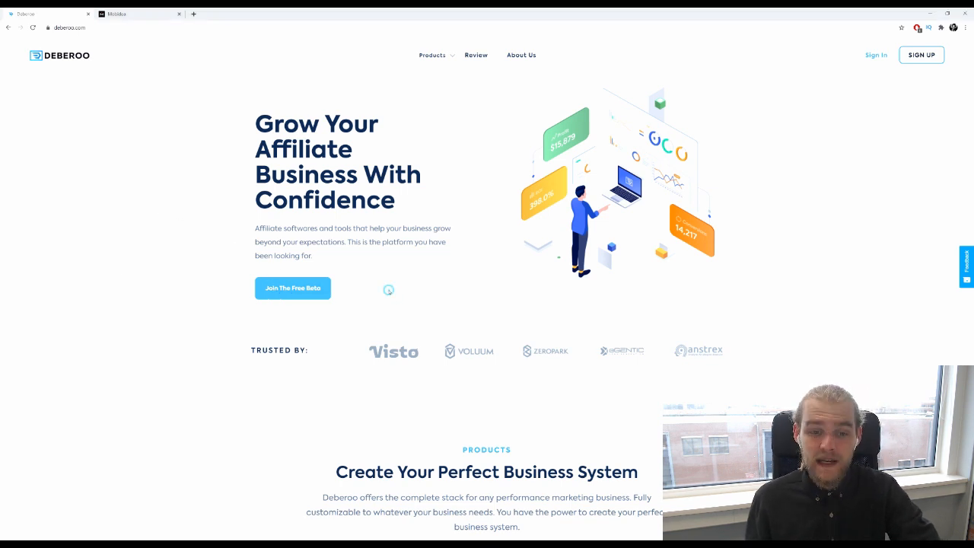
mouse_move(390, 268)
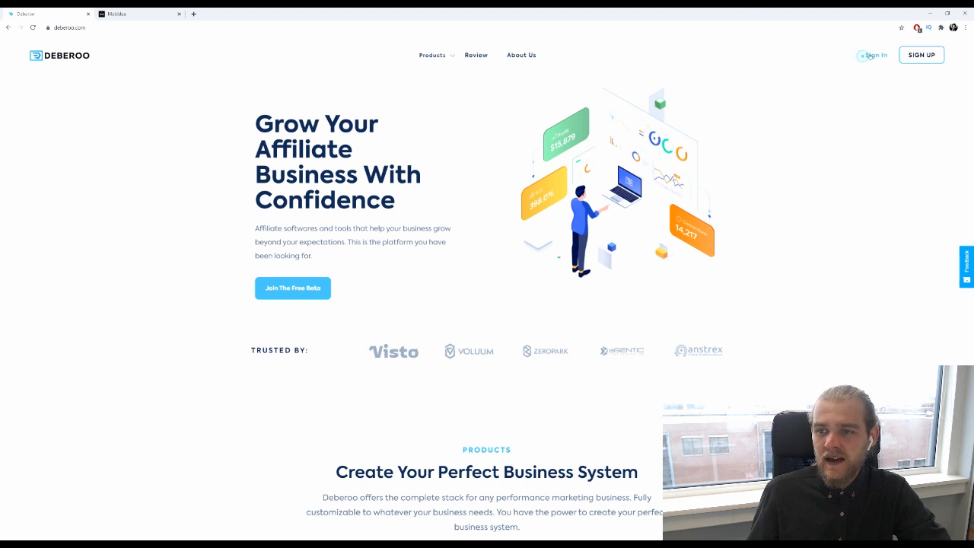
click(874, 55)
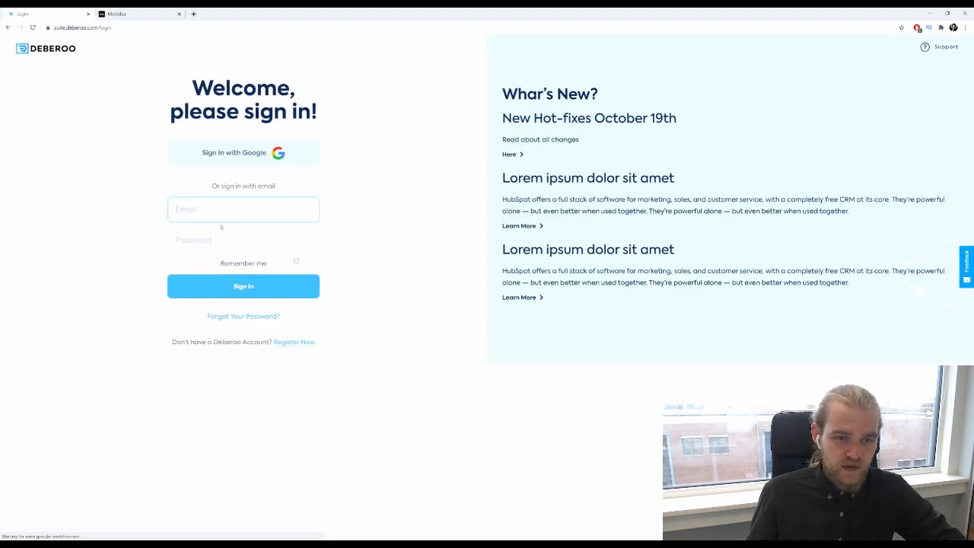
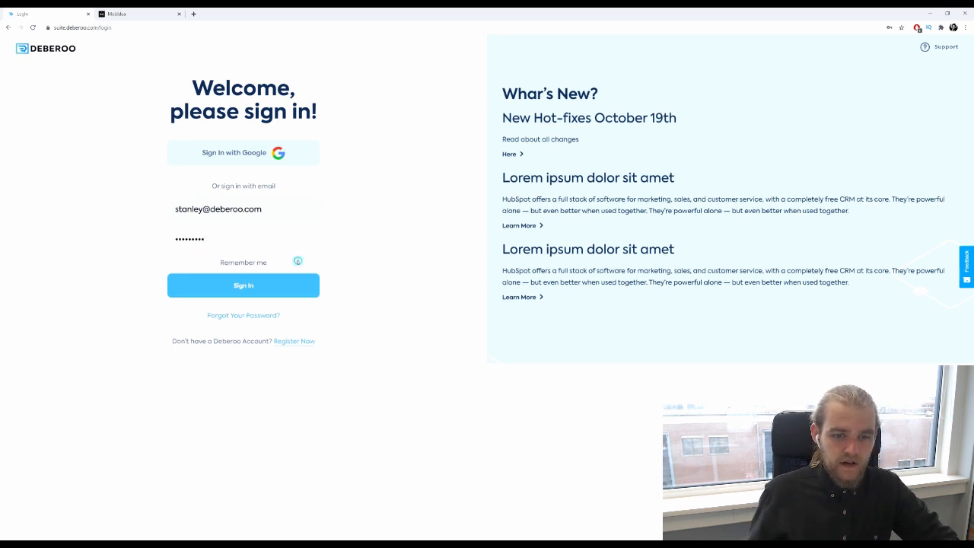
click(243, 286)
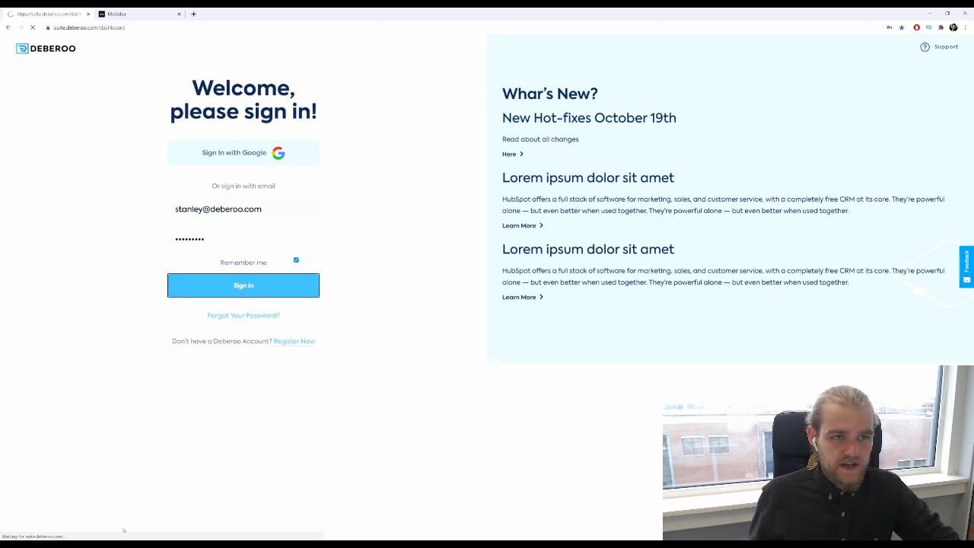
click(244, 285)
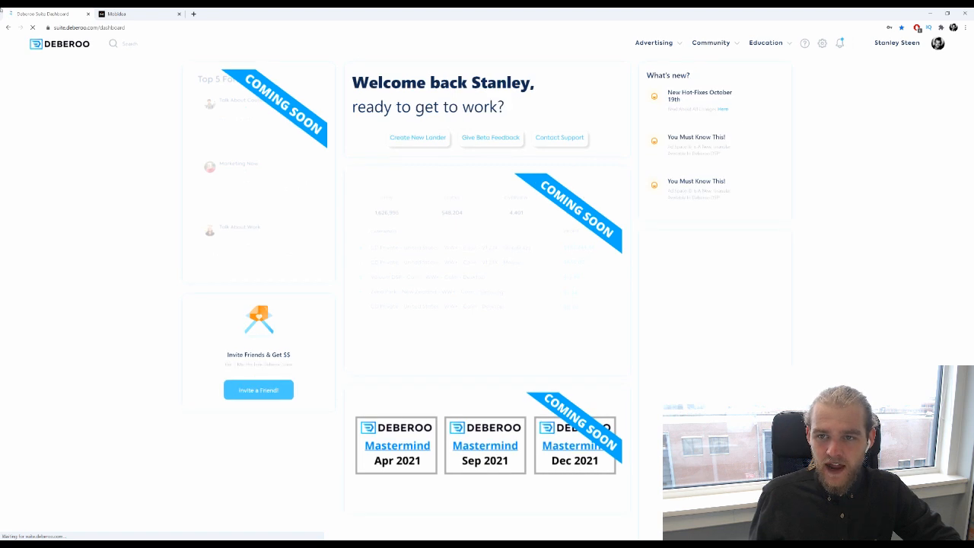
Go to Advertising > Landing Page Builder to see the My Landing Pages list
click(654, 43)
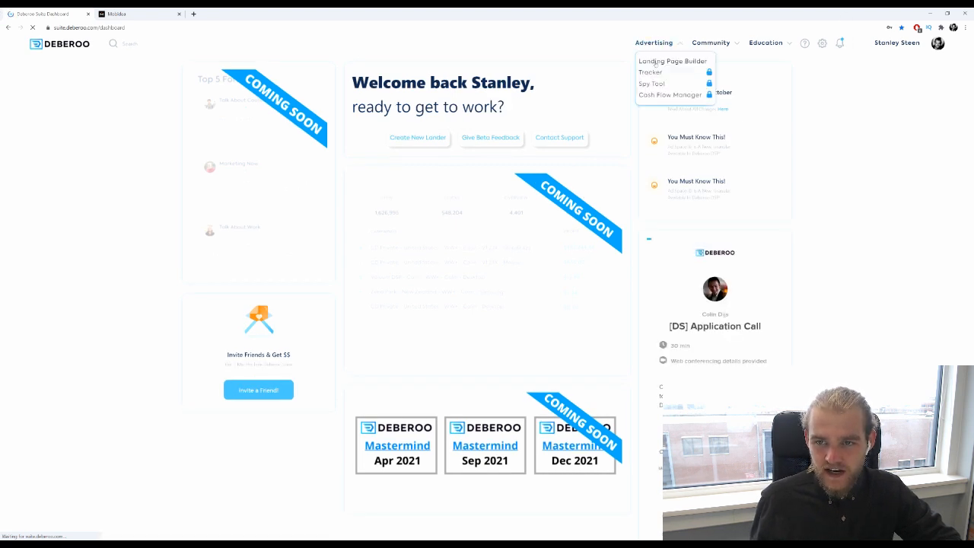
click(673, 61)
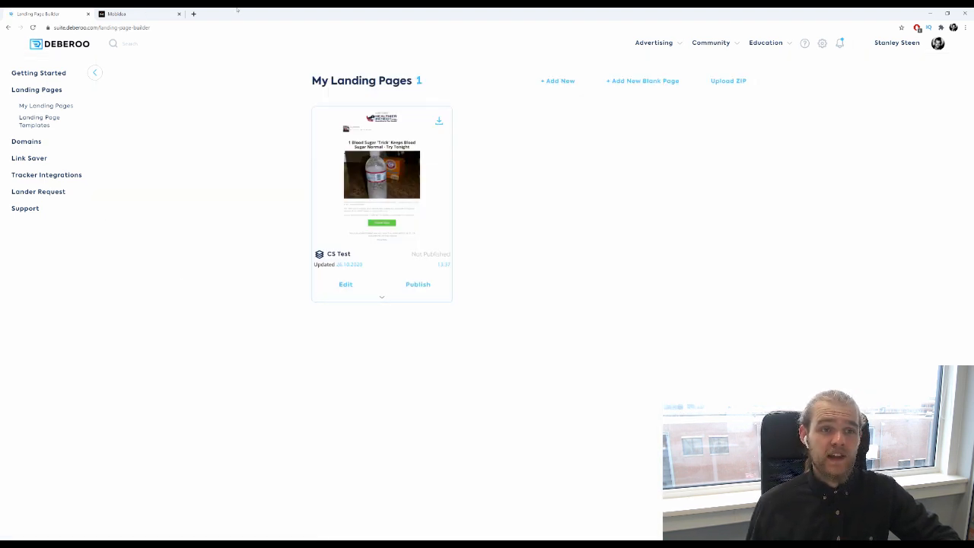
click(140, 14)
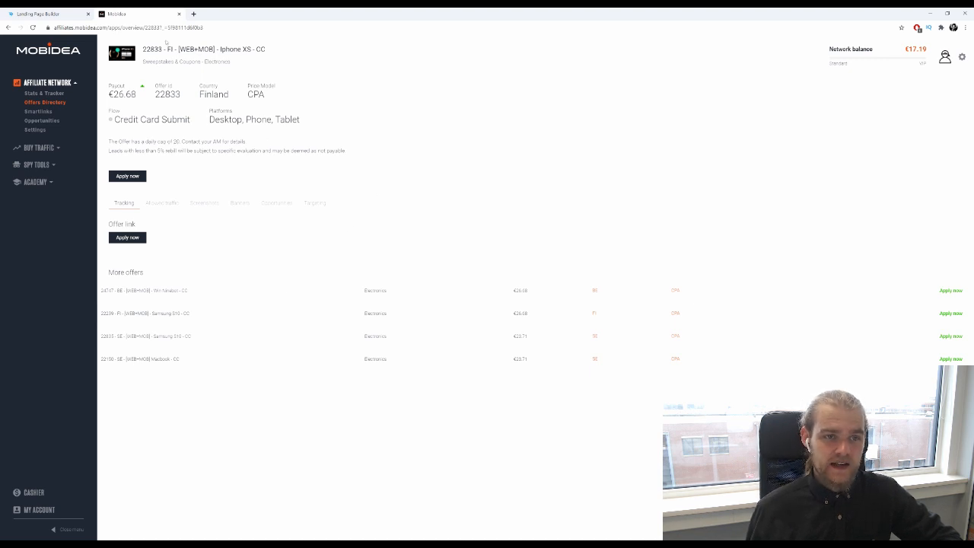
double_click(170, 49)
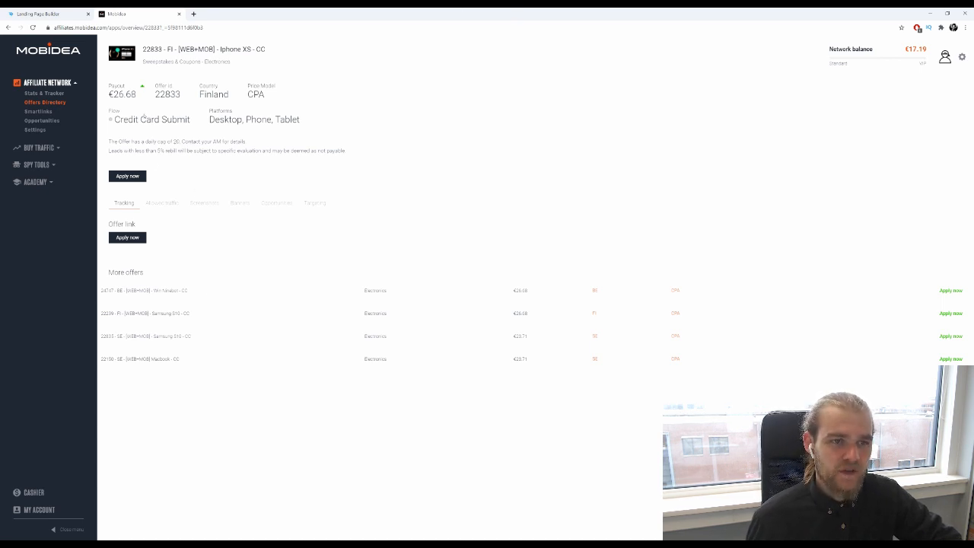
click(45, 14)
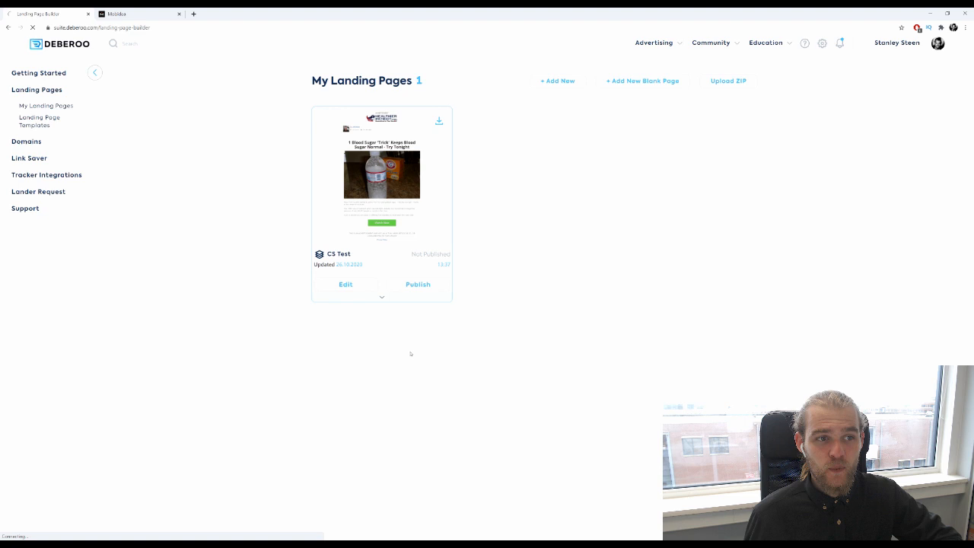
Show the template gallery filtered to the Sweepstakes category
click(40, 121)
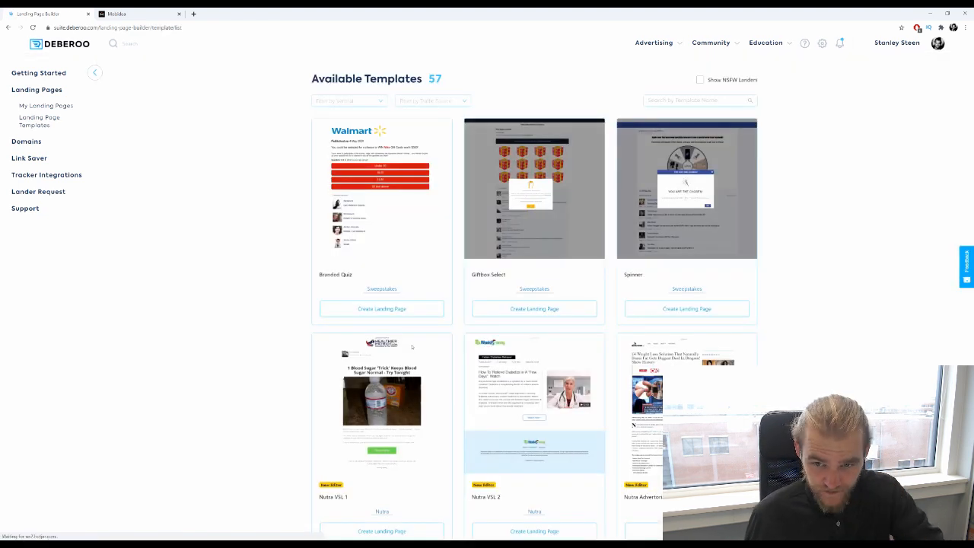
scroll(down, 3)
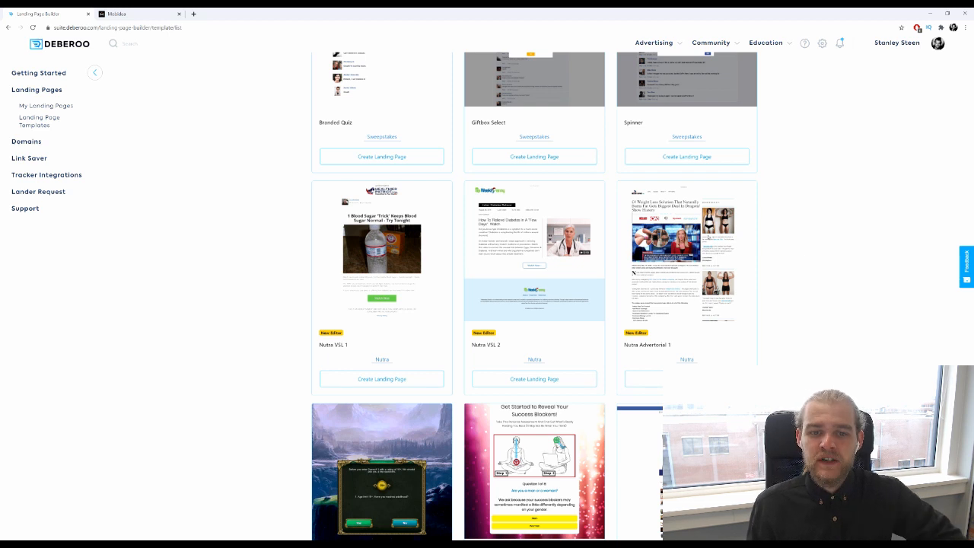
scroll(up, 3)
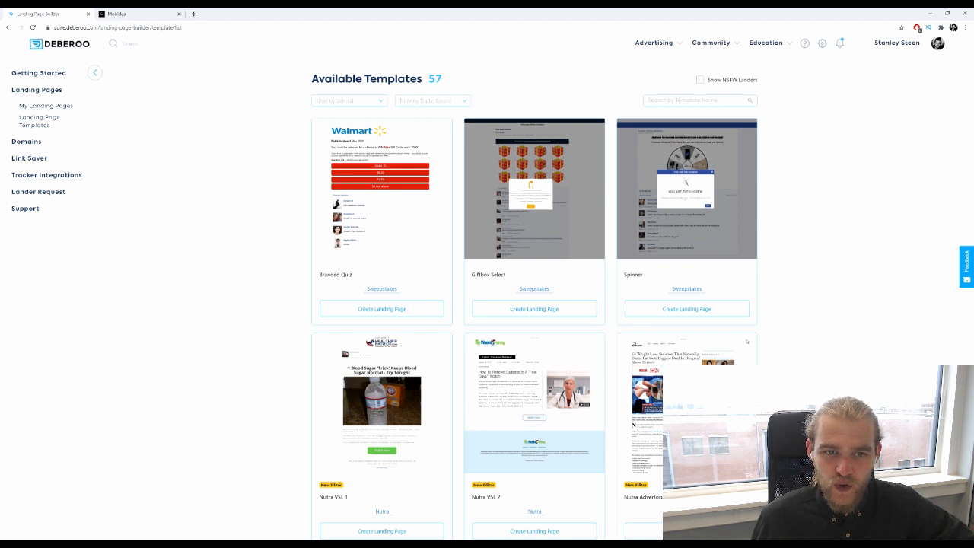
click(347, 100)
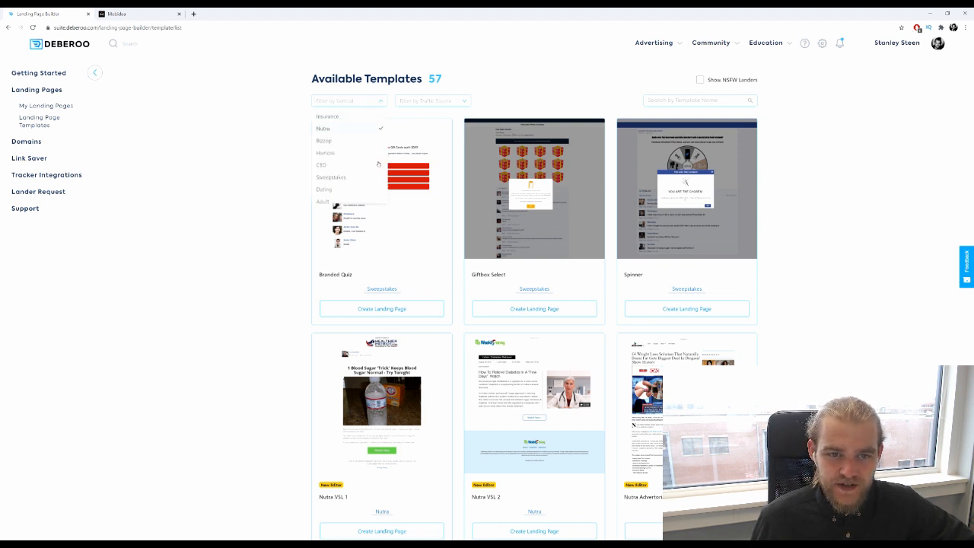
click(331, 176)
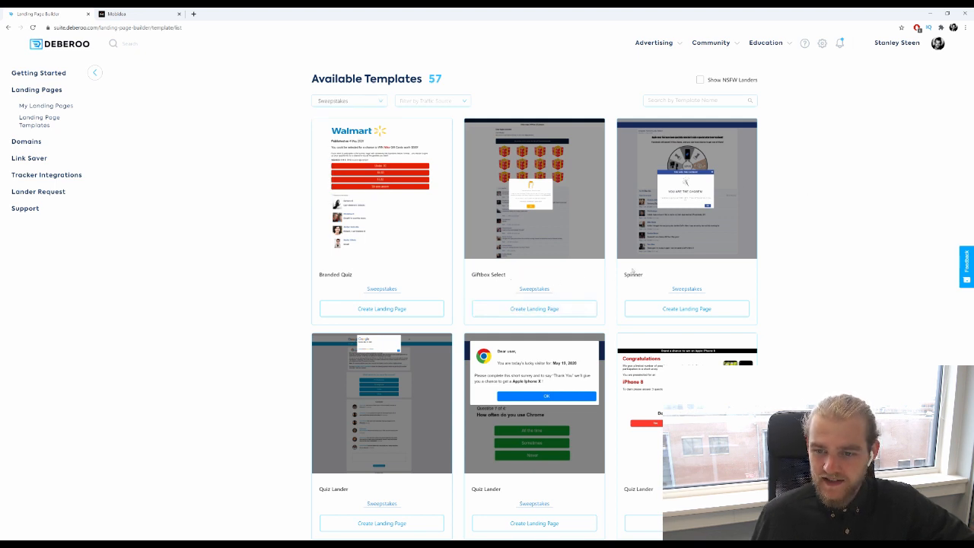
Browse through the sweepstakes templates and return to the top of the gallery
scroll(down, 3)
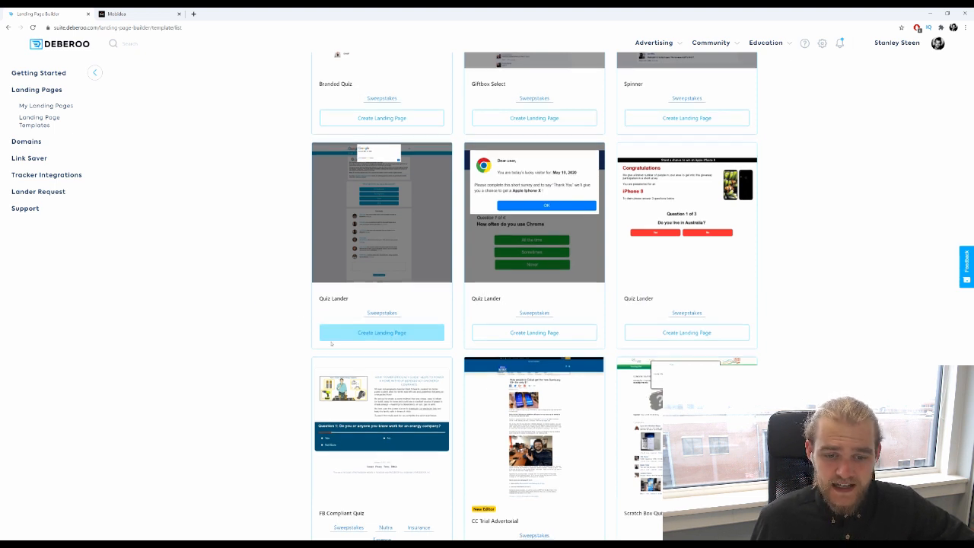
scroll(down, 3)
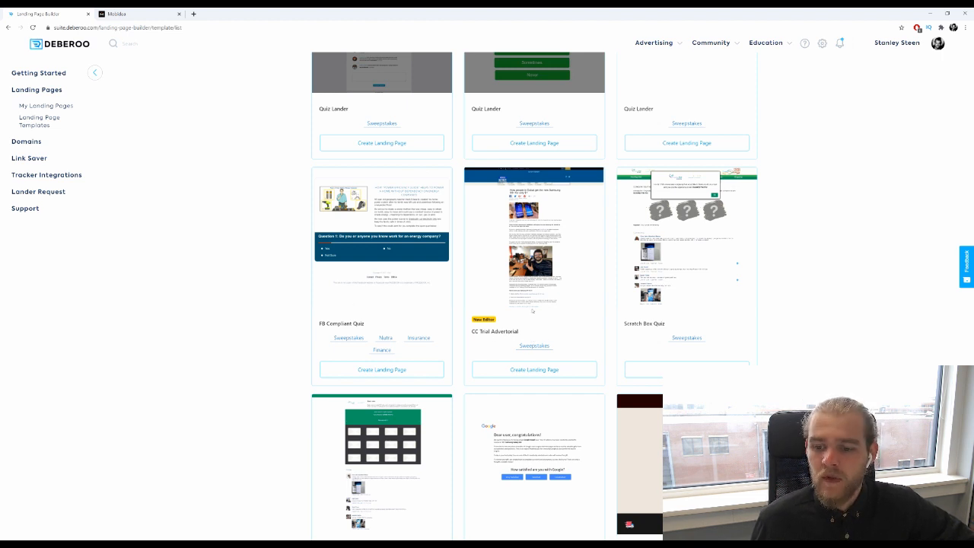
scroll(down, 3)
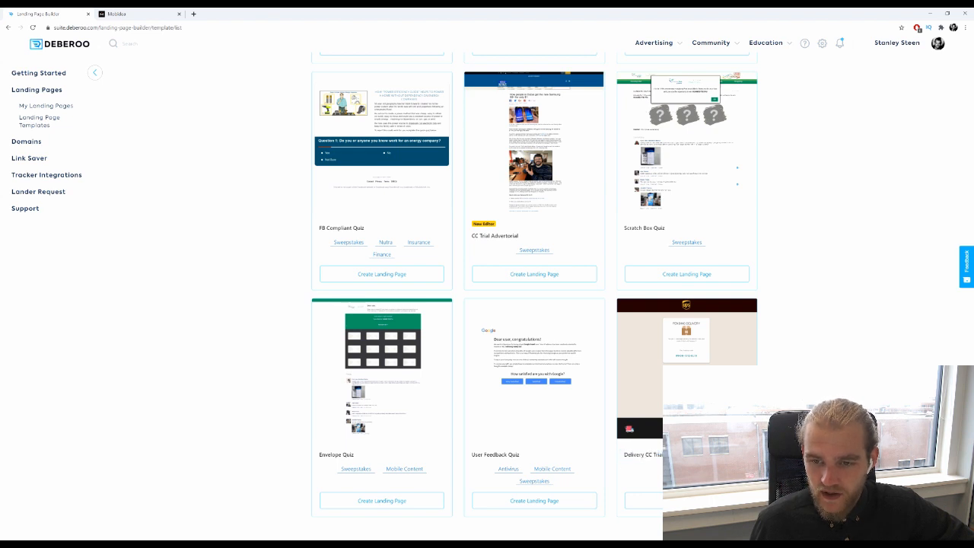
double_click(643, 229)
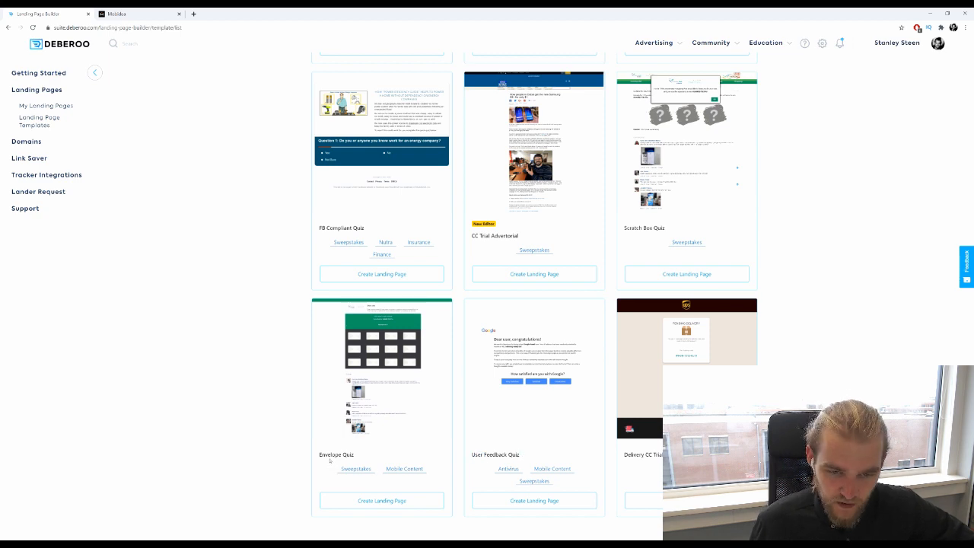
scroll(up, 3)
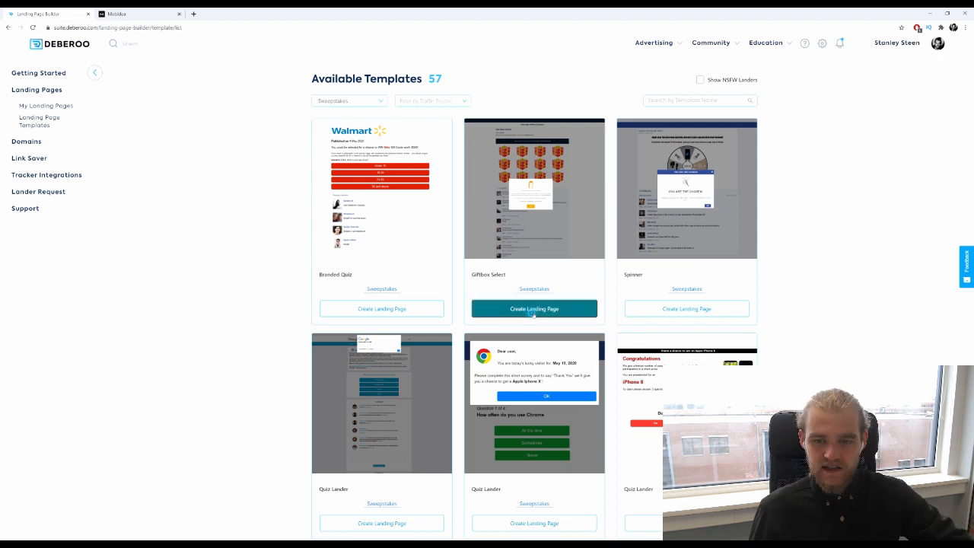
Create a landing page from the gift box template named 'give away iphone X5'
click(534, 307)
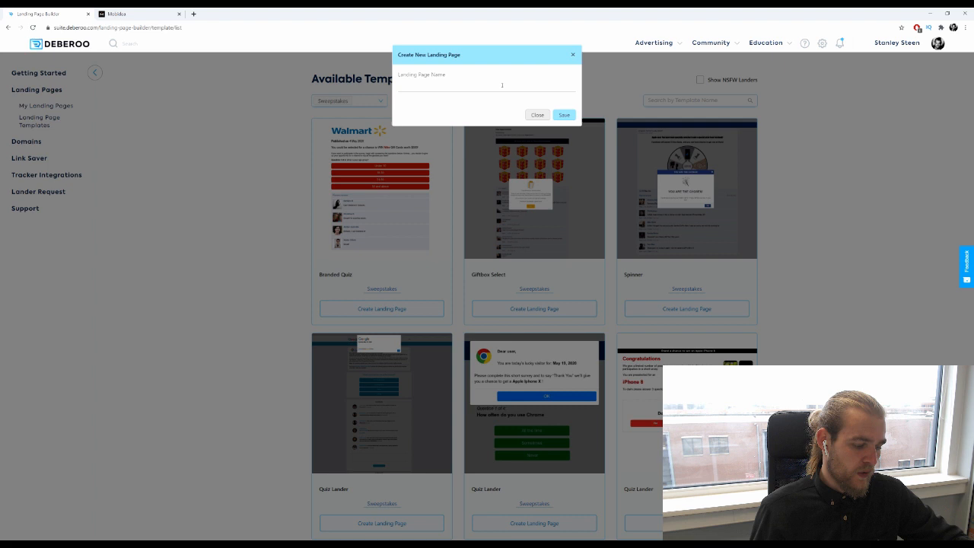
text(9)
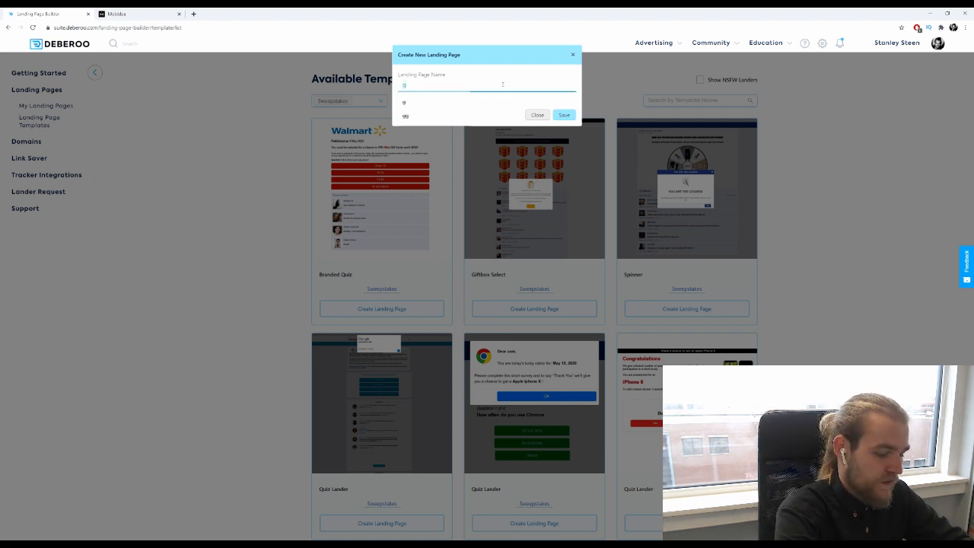
text(give away)
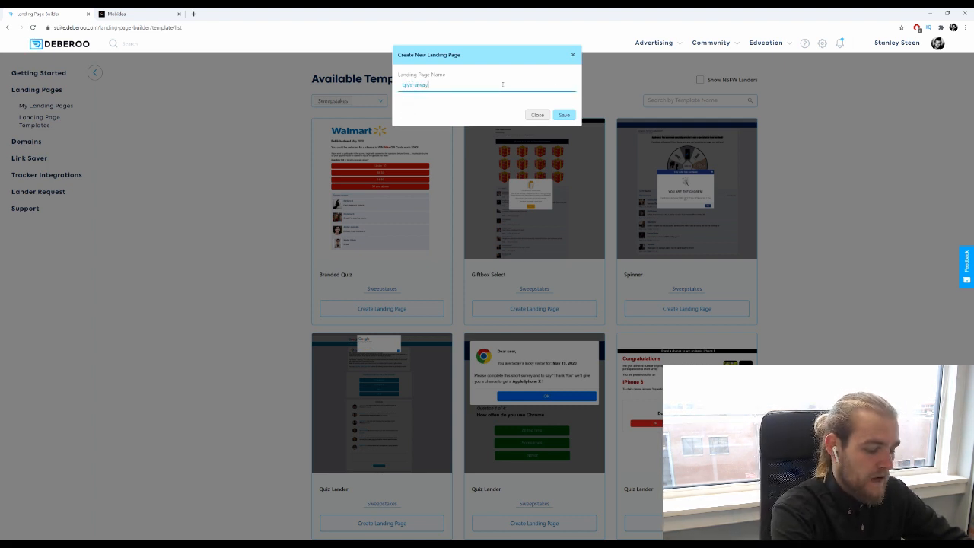
text(iphone X5)
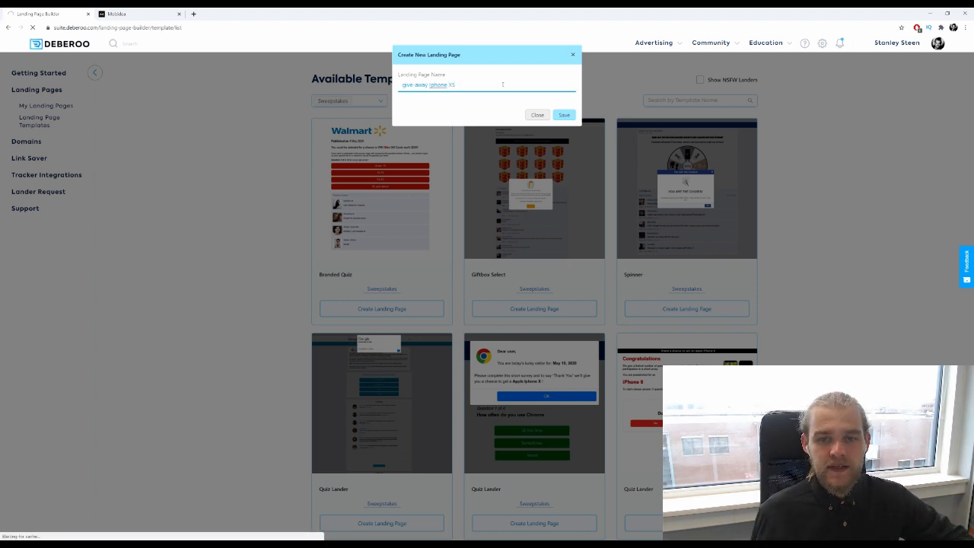
click(563, 114)
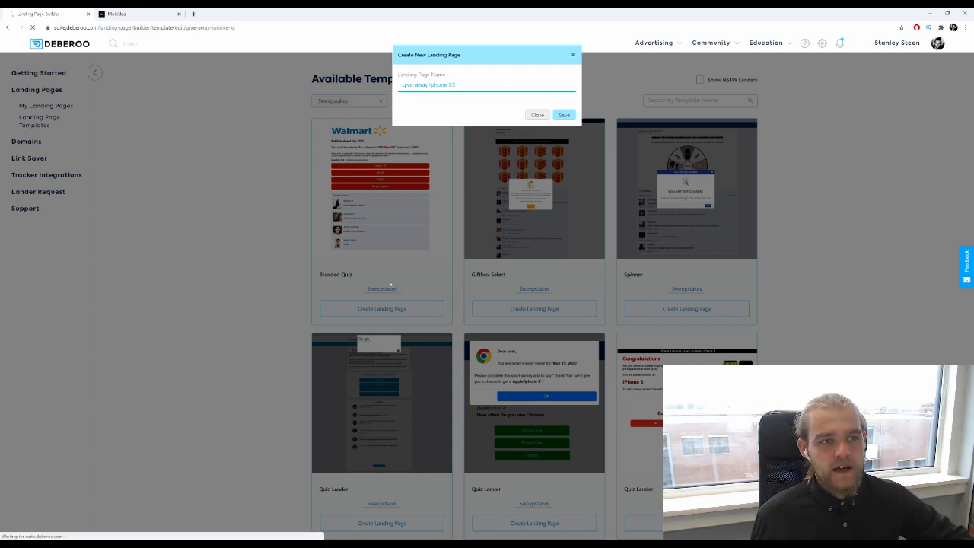
click(564, 116)
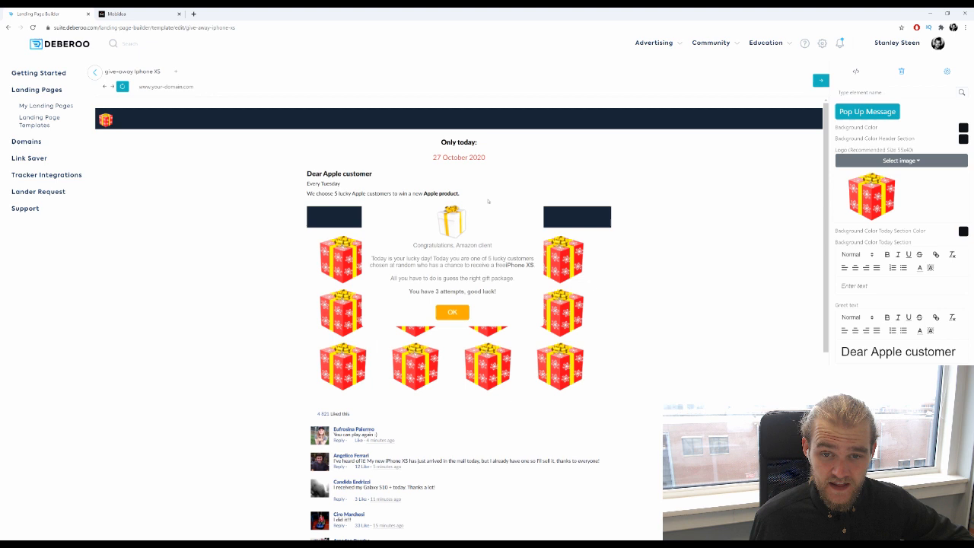
mouse_move(534, 176)
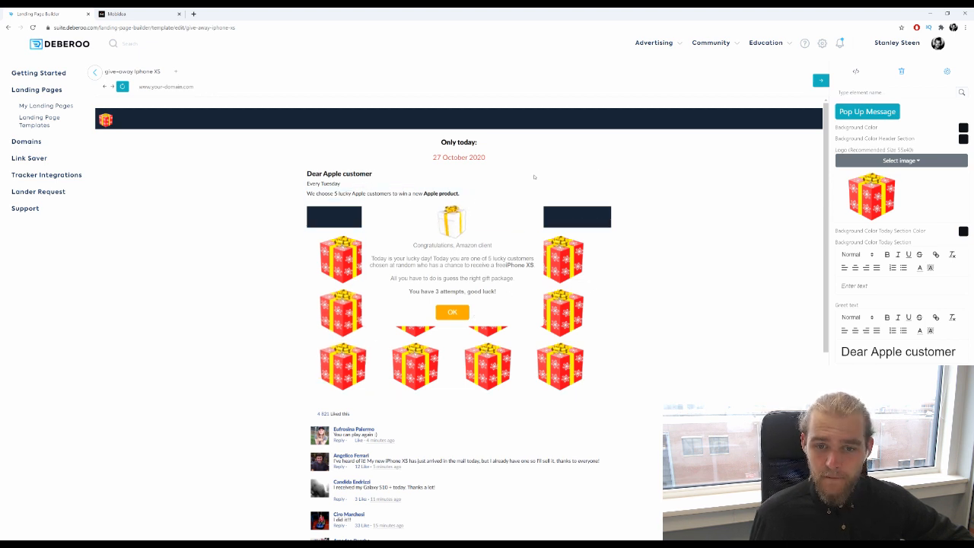
Select the popup's congratulations text to reword it as a random iPhone XS win
click(452, 266)
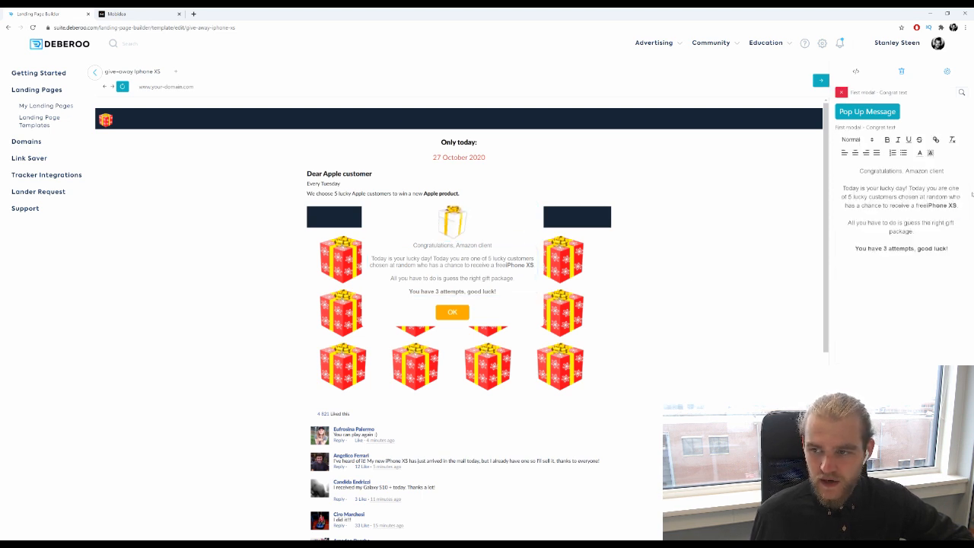
double_click(925, 170)
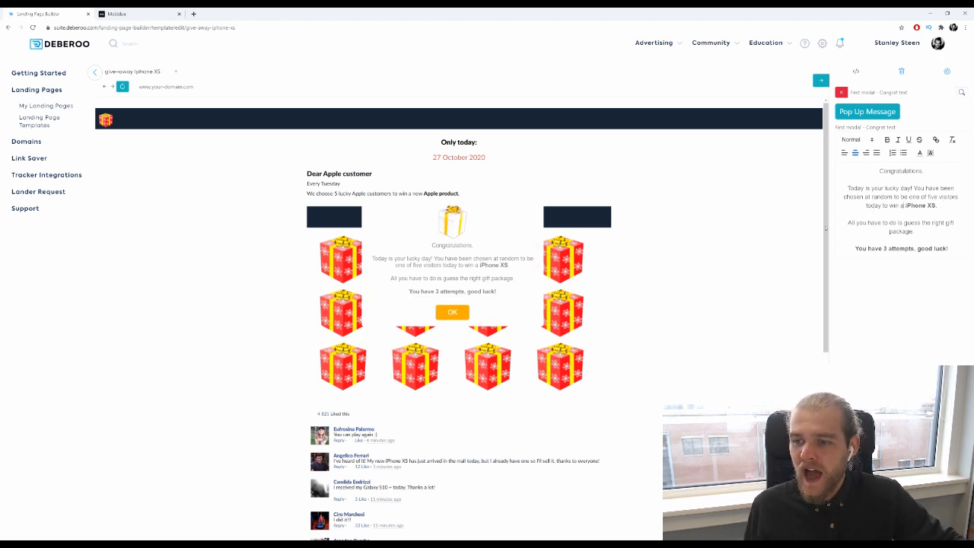
mouse_move(676, 351)
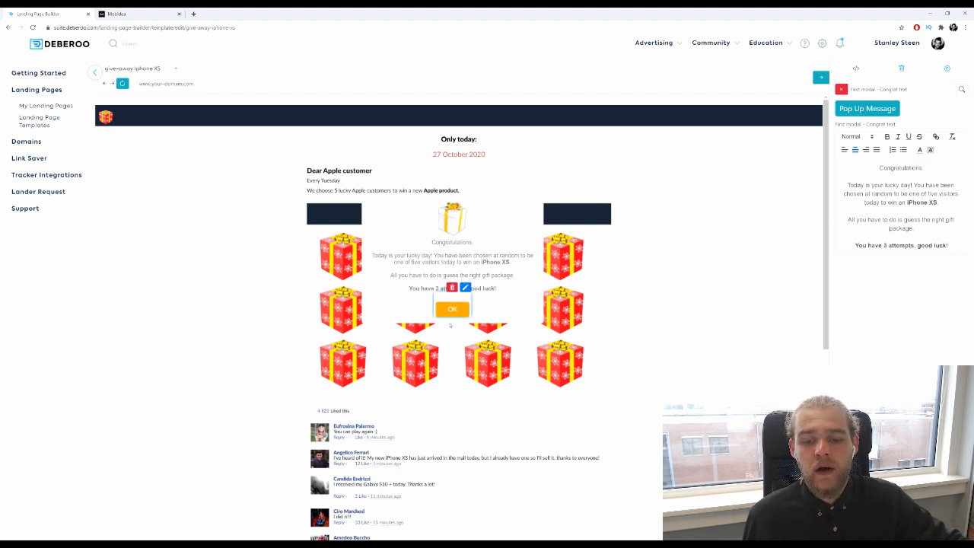
Hide the popup and start the intro paragraph with 'Everyday we pick' five visitors to win an iPhone XS
click(452, 308)
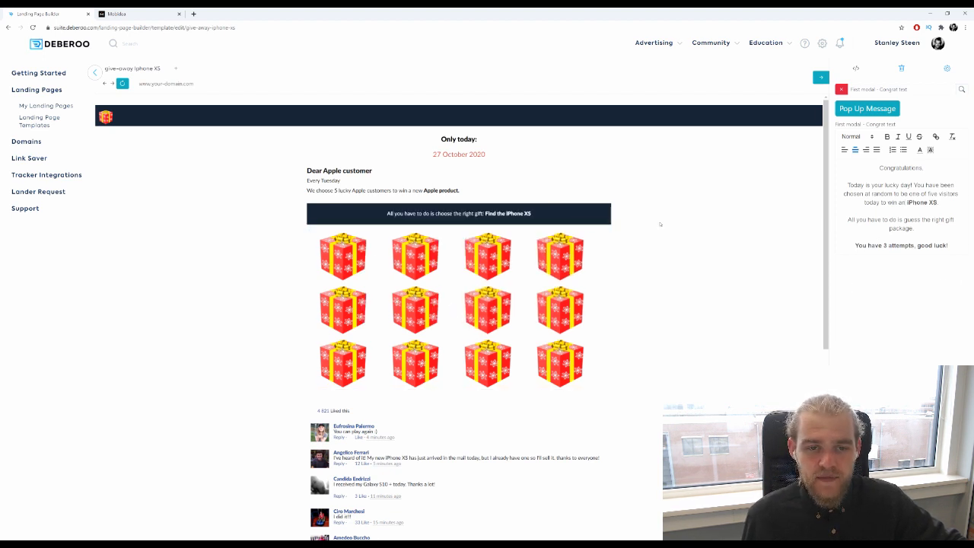
click(459, 140)
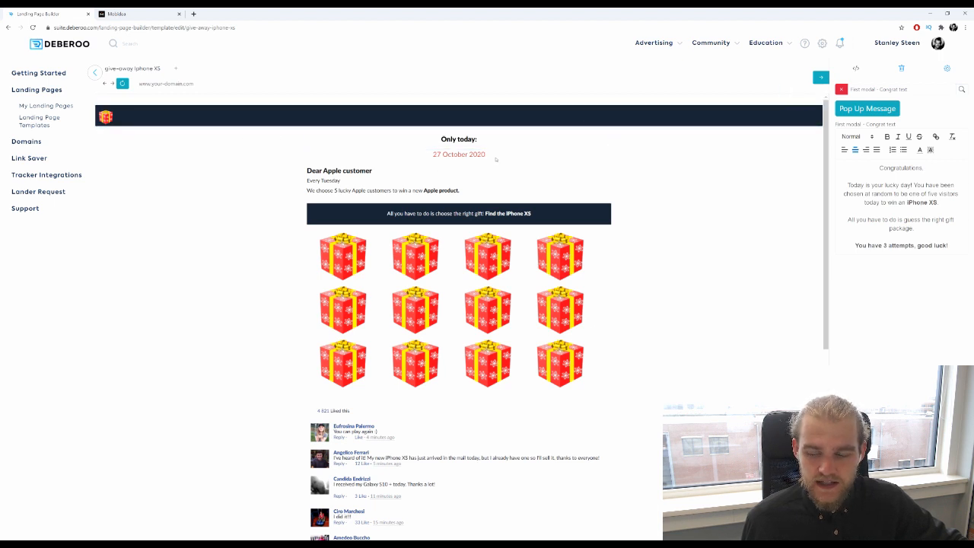
click(338, 170)
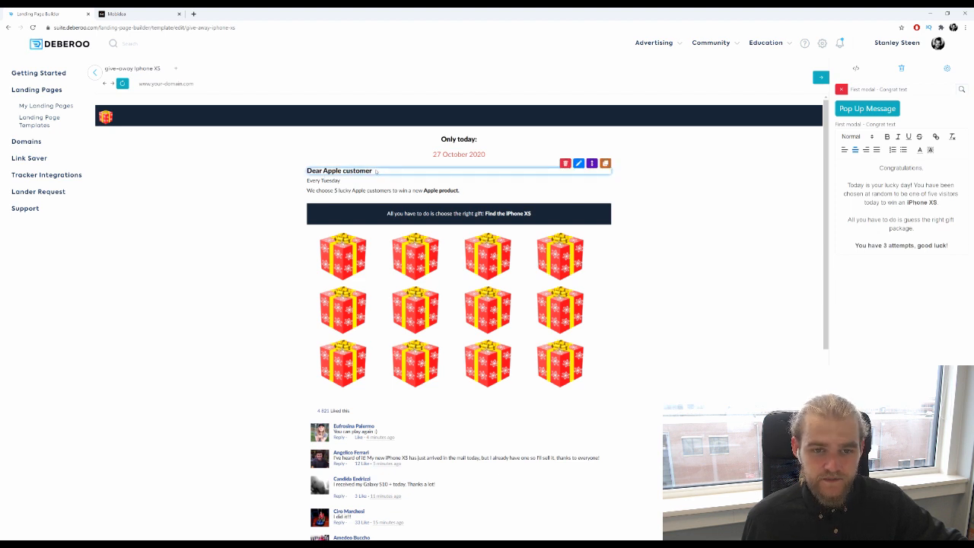
click(384, 191)
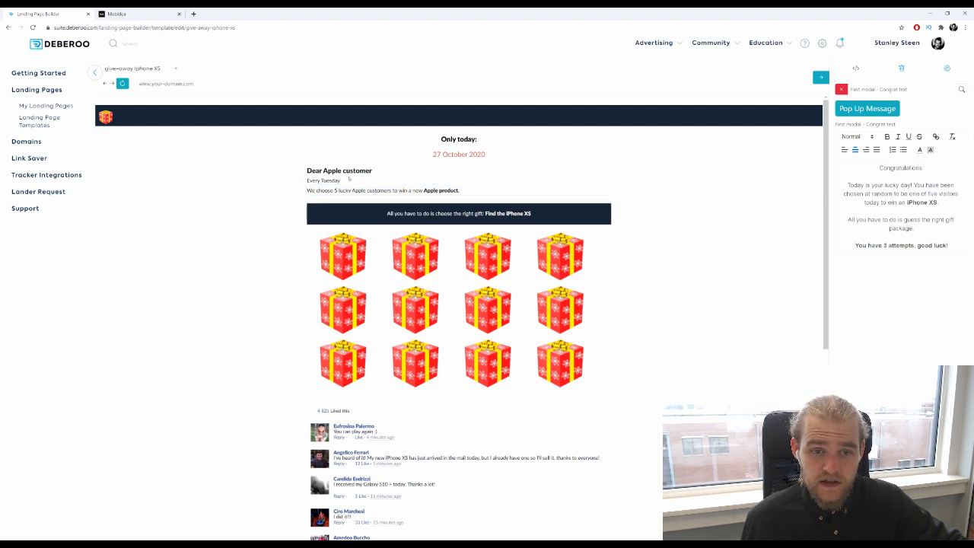
click(323, 180)
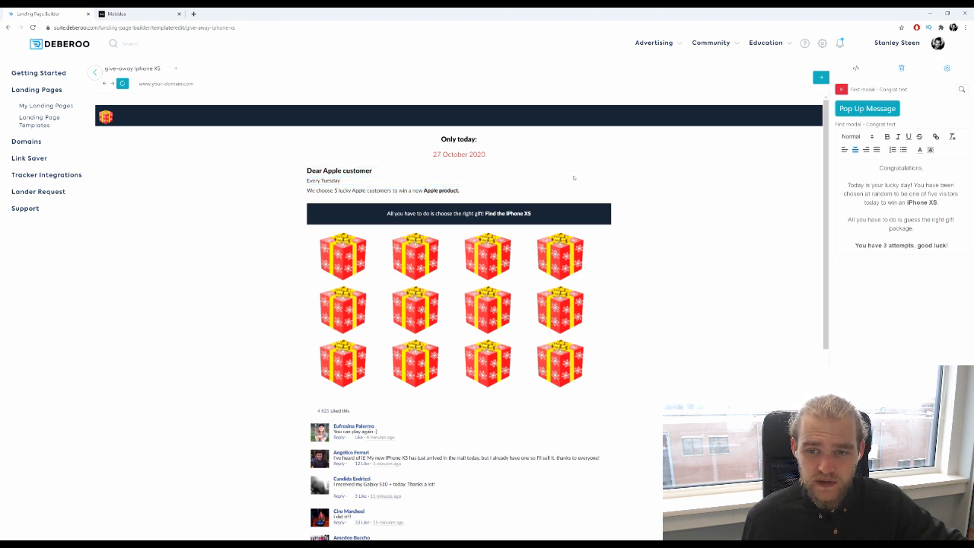
click(322, 179)
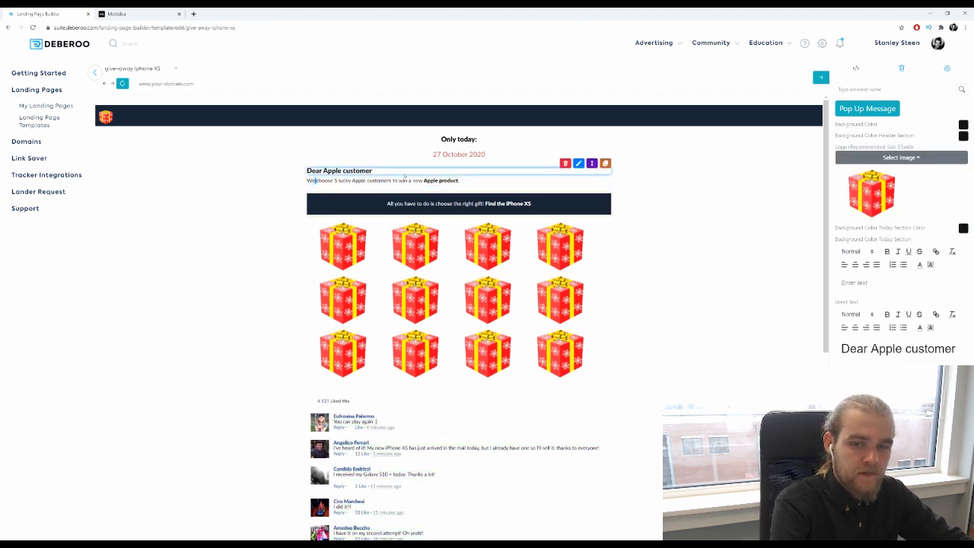
click(457, 204)
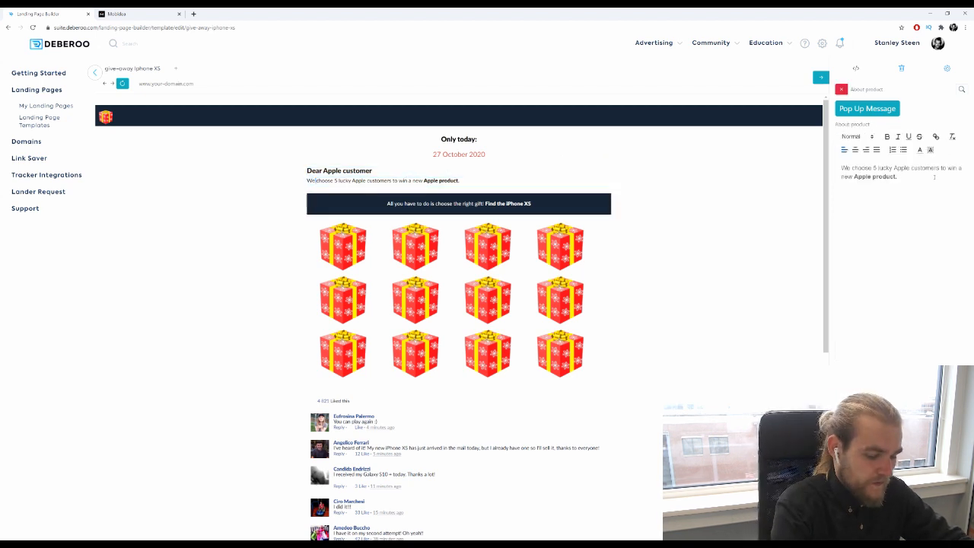
text(Everyd)
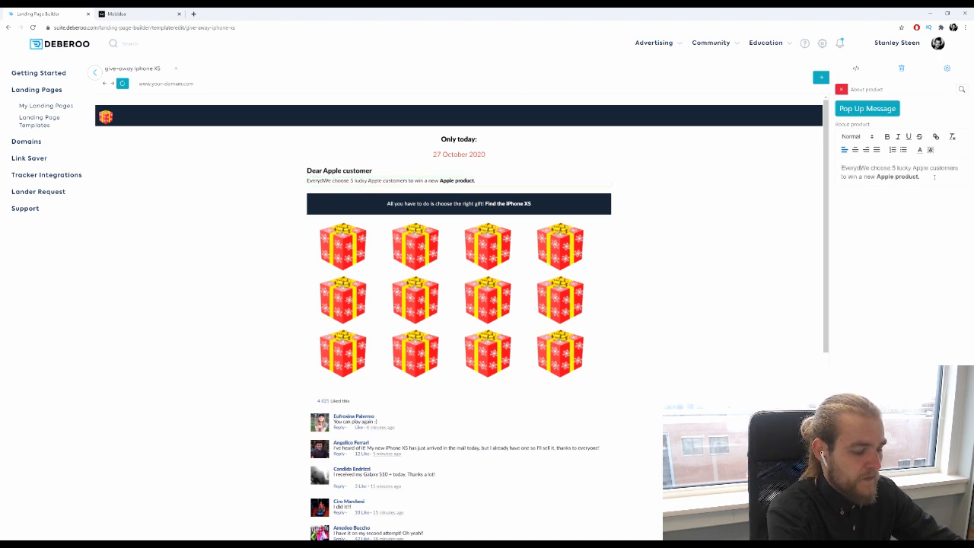
text(Everyday we pick 5 visitors at random, to make change on a brand new iPhone XS.)
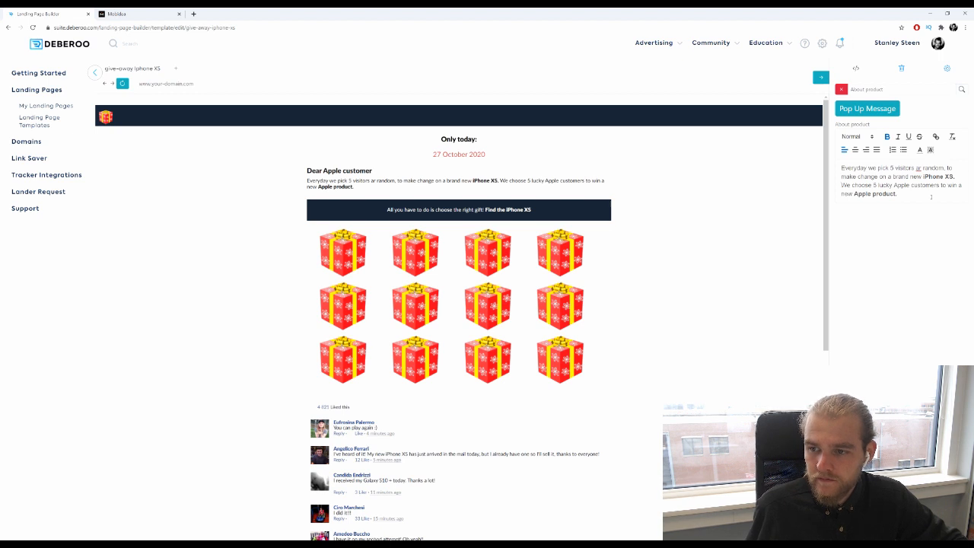
Finish the paragraph saying you have been selected as a lucky visitor today
click(457, 297)
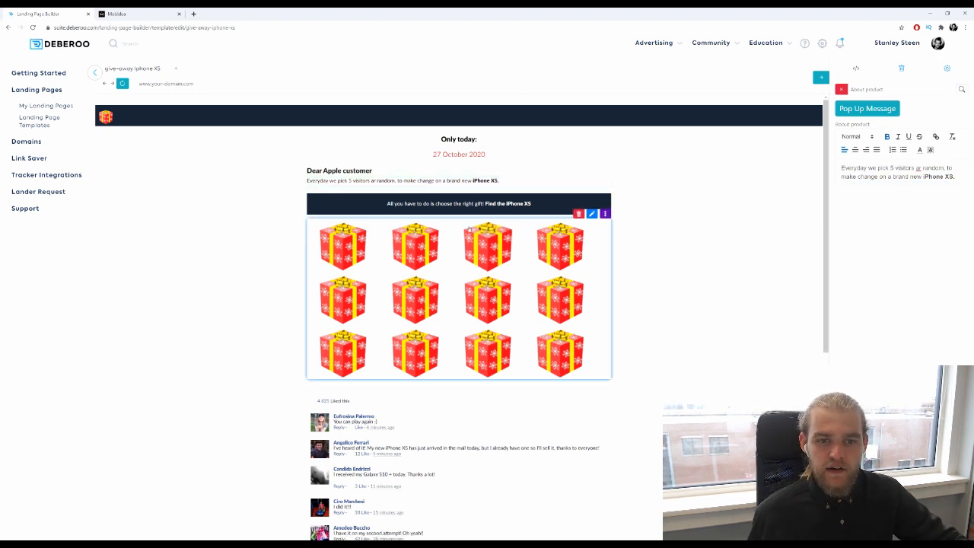
click(339, 171)
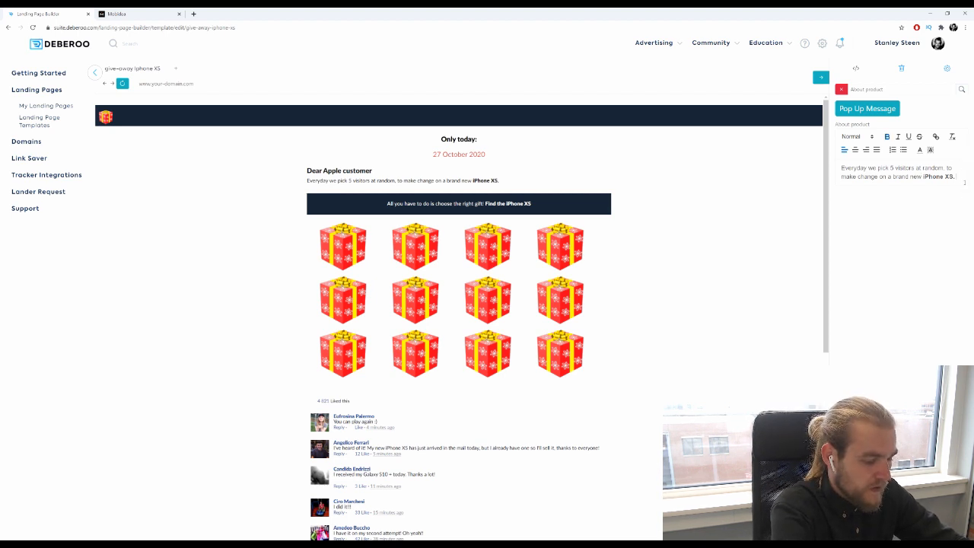
text(You h)
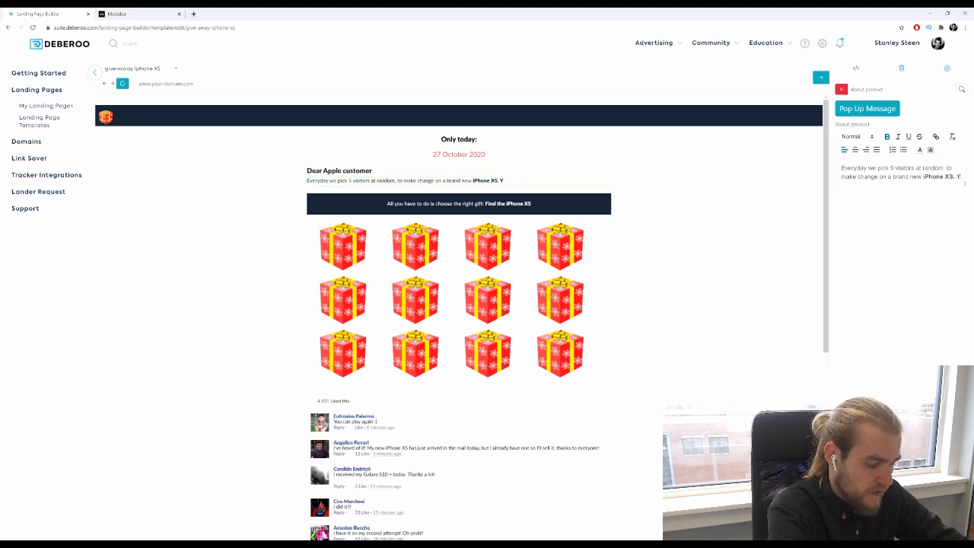
text(ou have been)
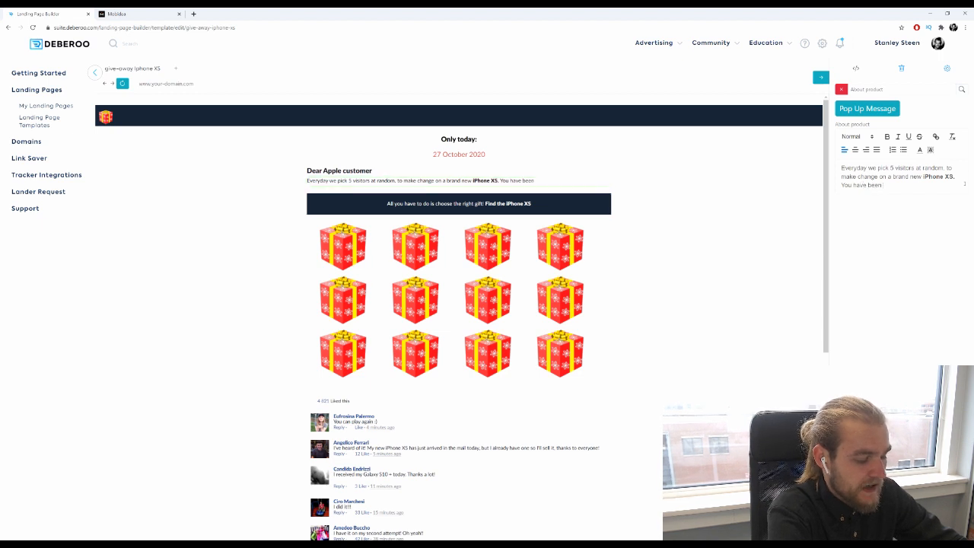
text(selected as one of the)
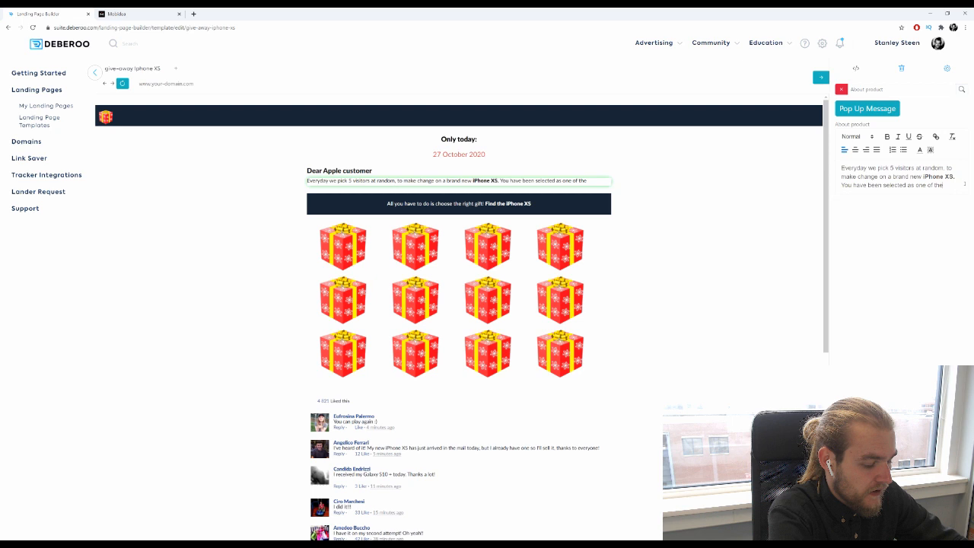
text(lucky visitors of t)
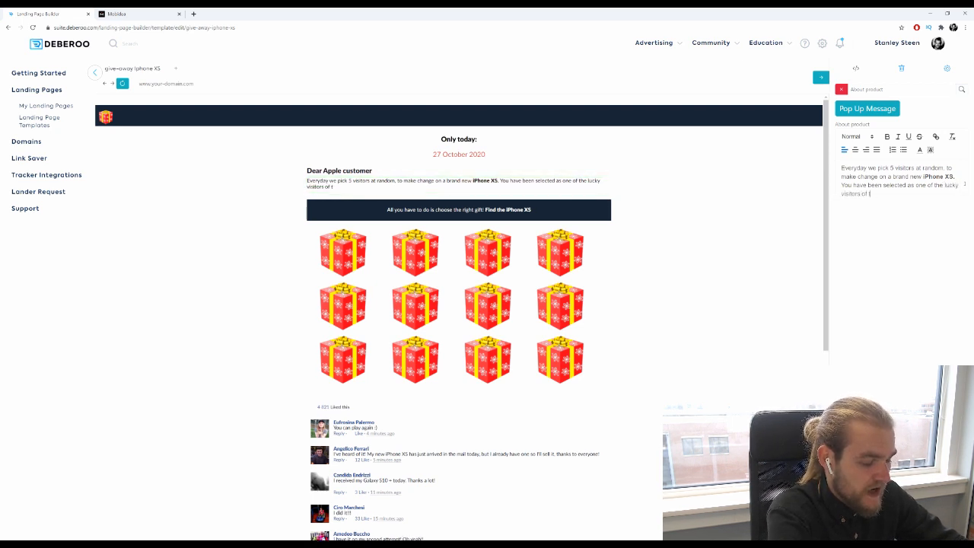
text(oday)
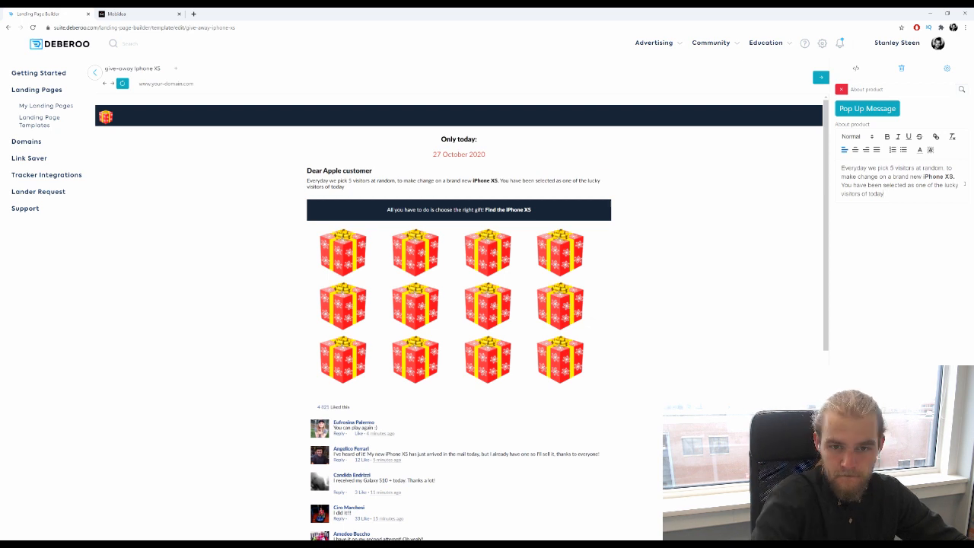
click(459, 210)
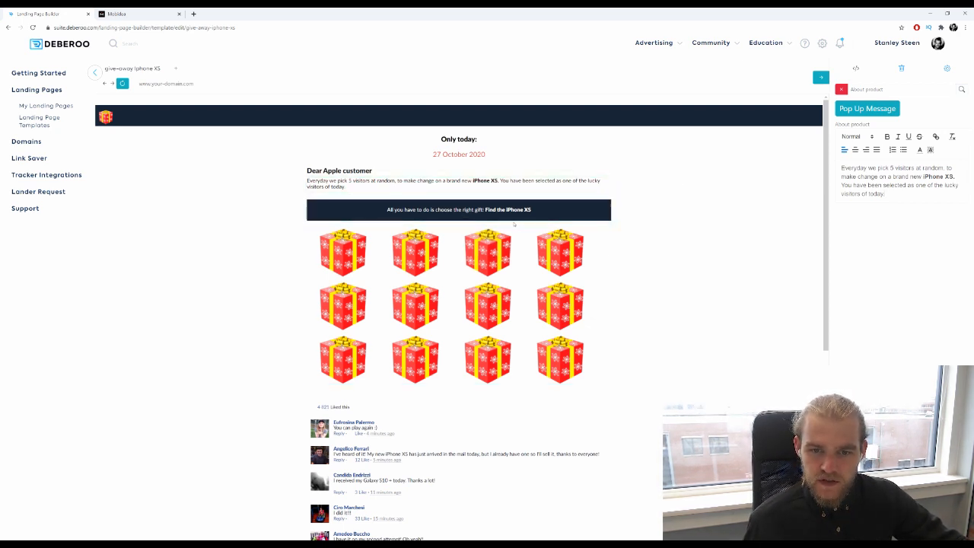
mouse_move(656, 175)
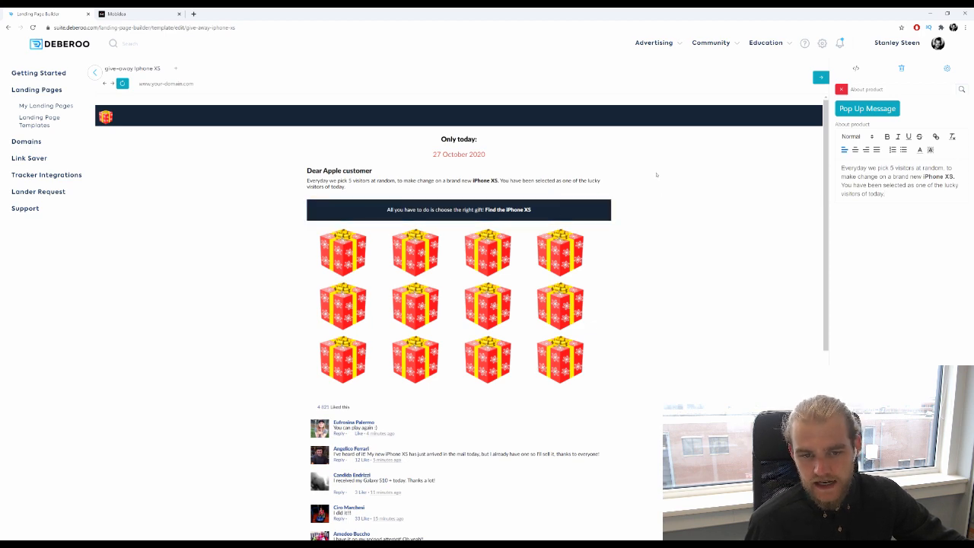
scroll(down, 3)
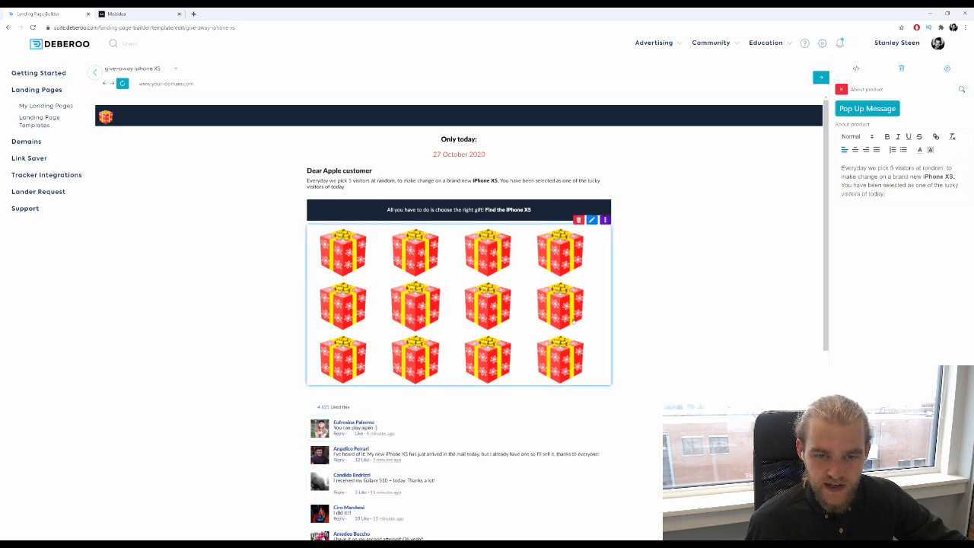
scroll(down, 3)
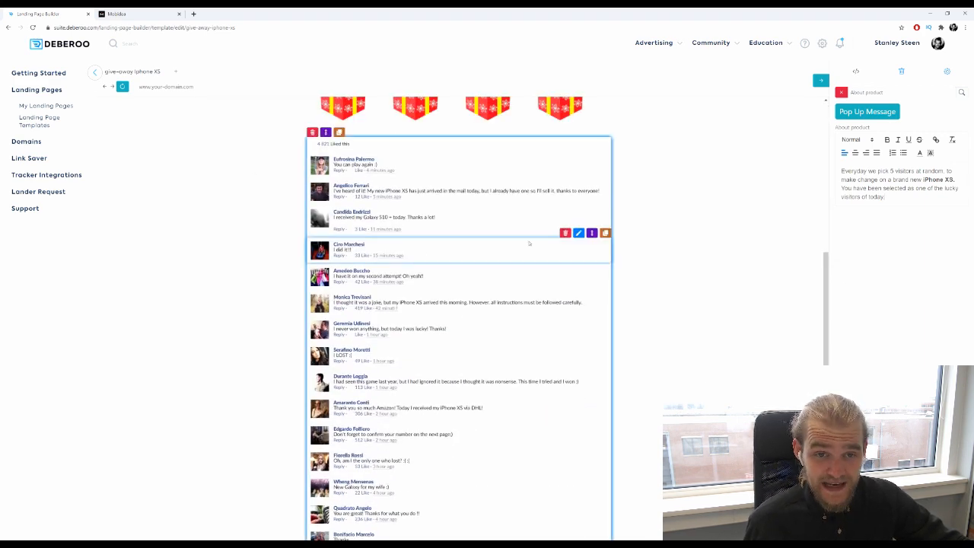
Select the comments block and bring up the Galaxy S10 comment's settings
click(457, 145)
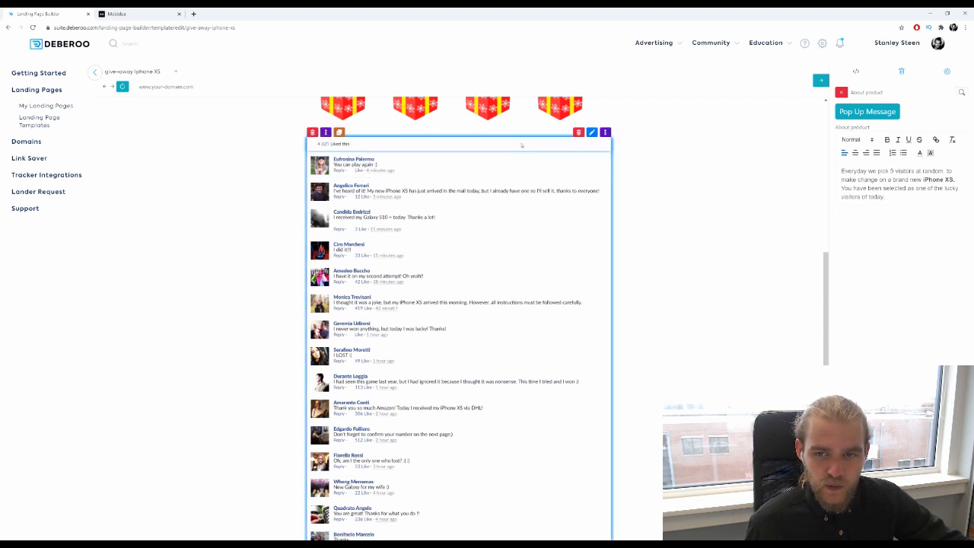
click(323, 143)
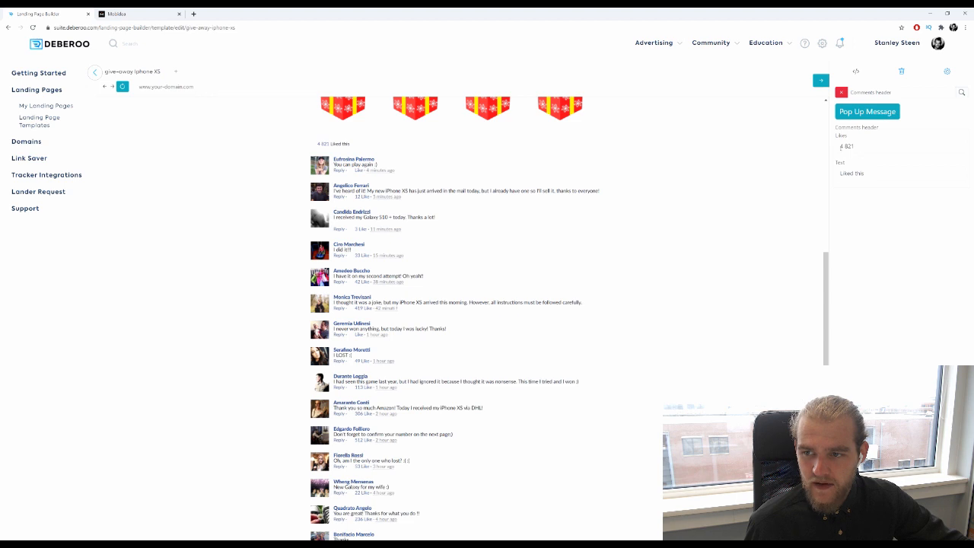
click(901, 146)
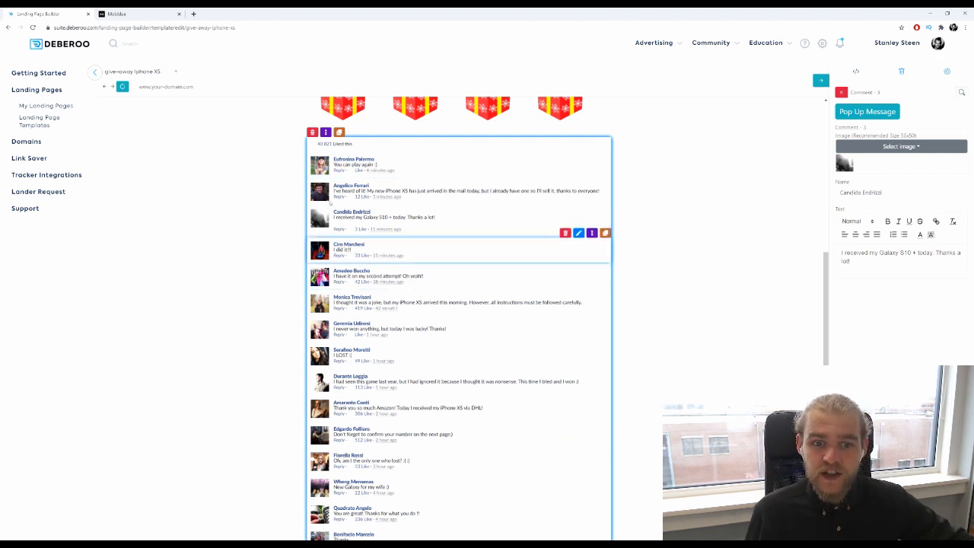
Replace 'Galaxy S10' with 'iPhone' in the first comment's text
click(457, 343)
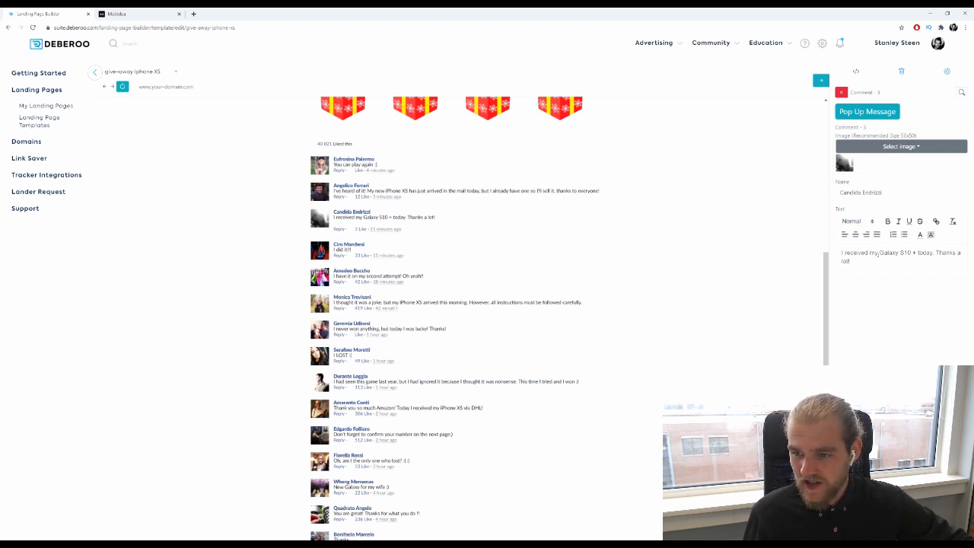
double_click(896, 253)
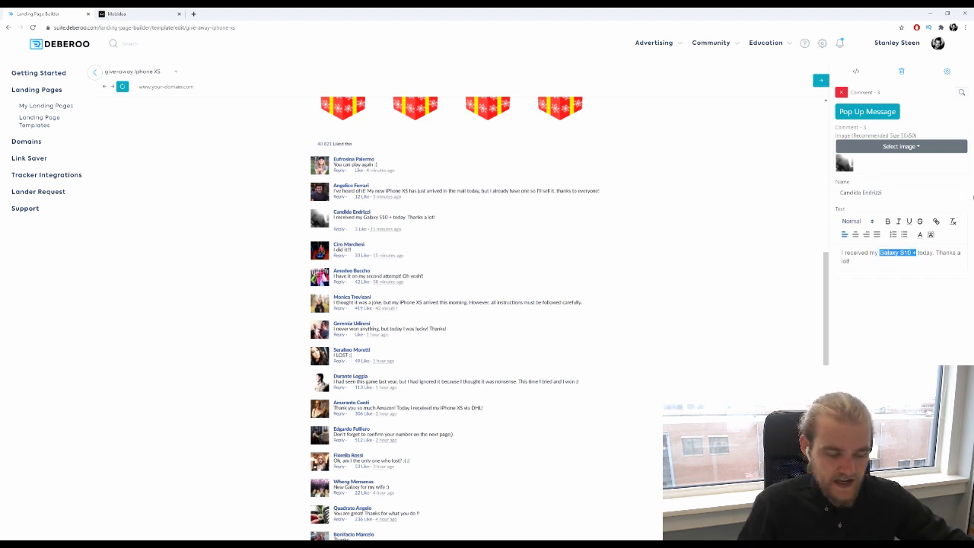
text(iPhone)
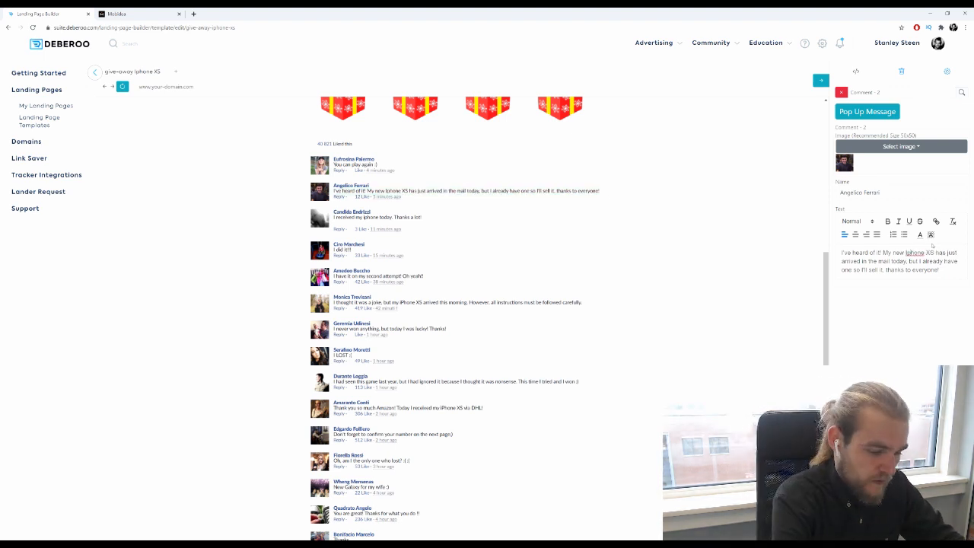
mouse_move(688, 328)
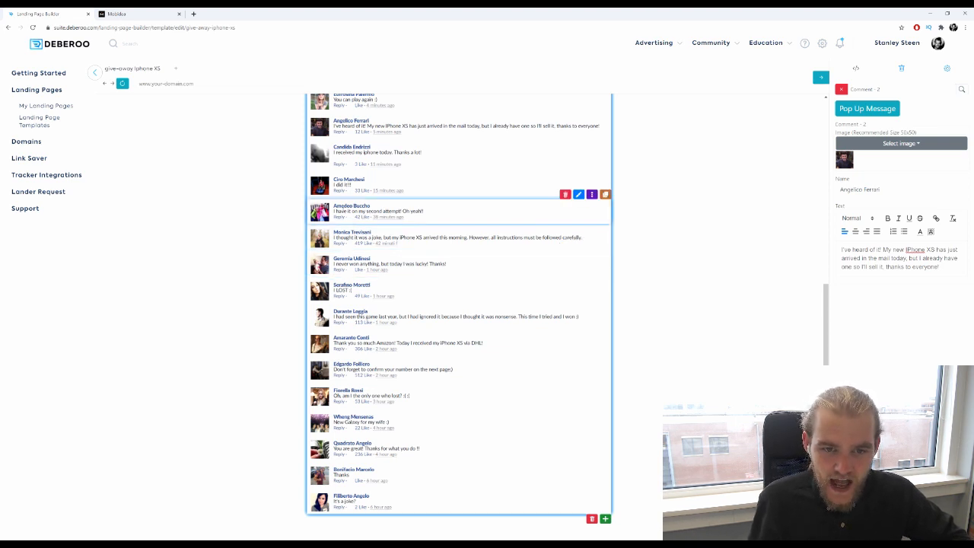
mouse_move(288, 213)
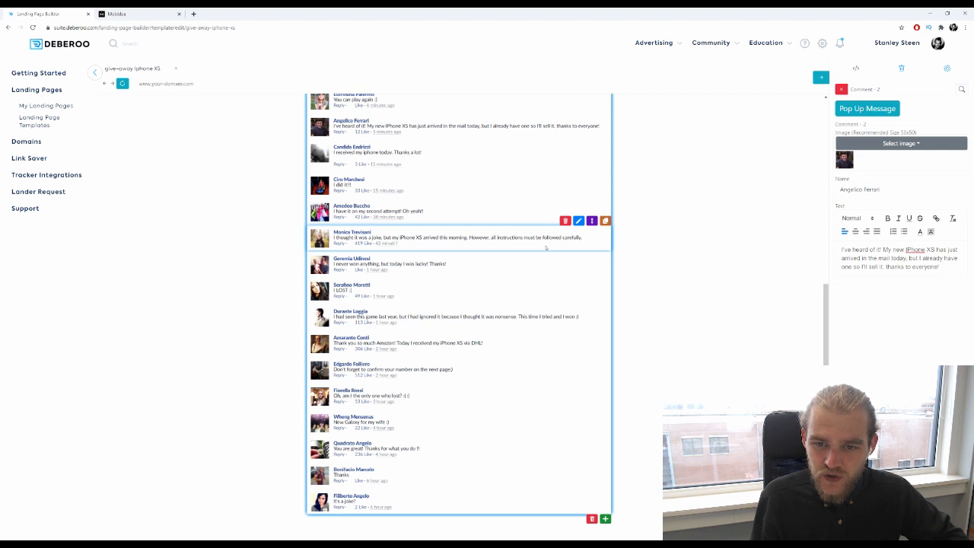
mouse_move(533, 248)
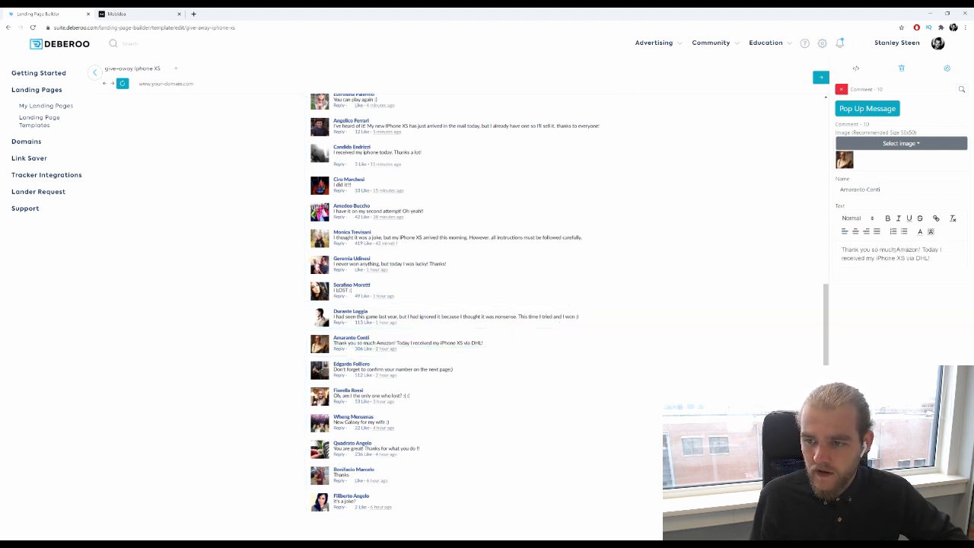
Change 'Amazon' to 'guys!' and replace 'Galaxy' in the New Galaxy for my wife comment
double_click(908, 250)
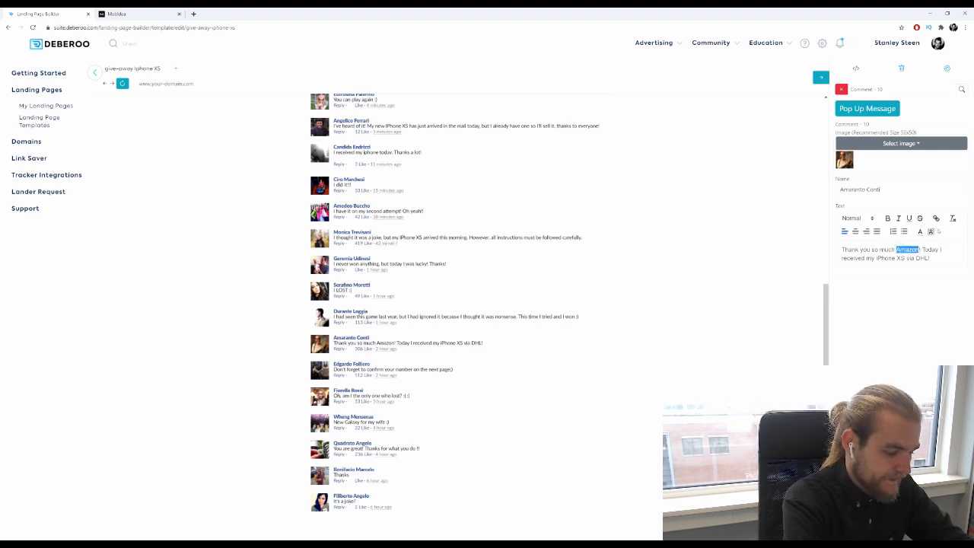
text(guys!)
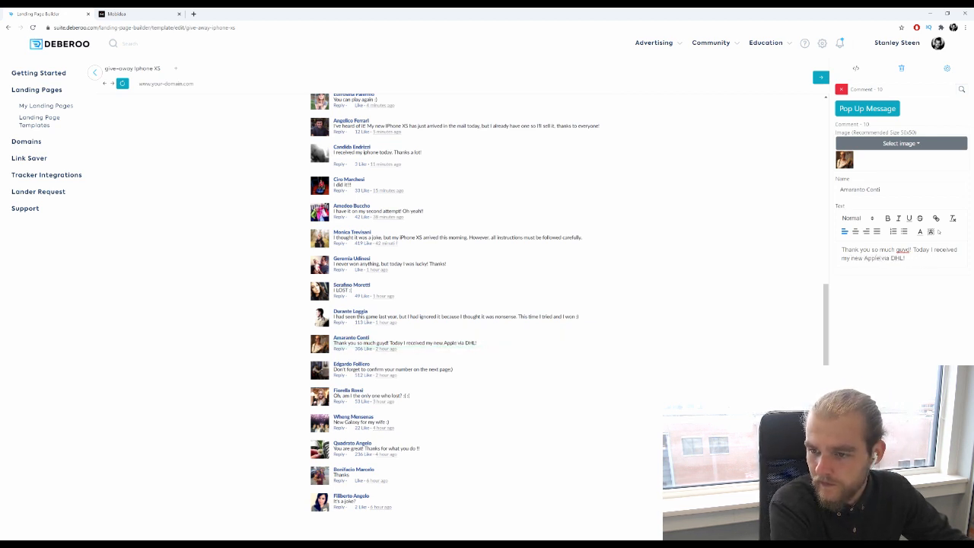
click(484, 359)
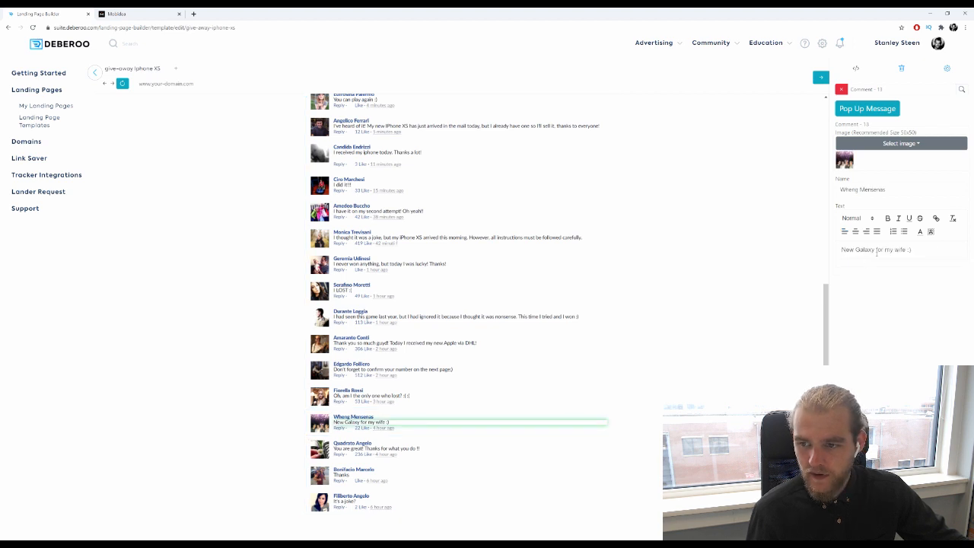
double_click(864, 249)
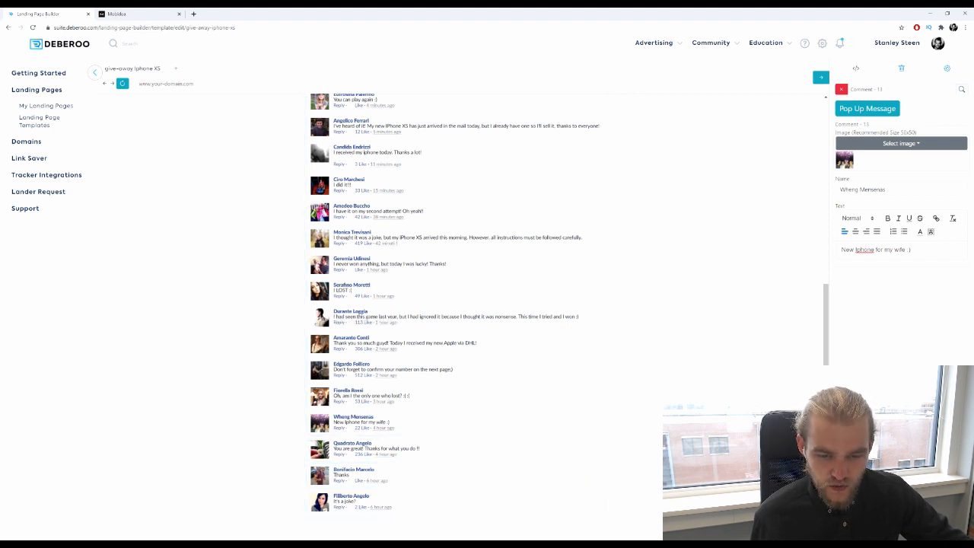
scroll(up, 3)
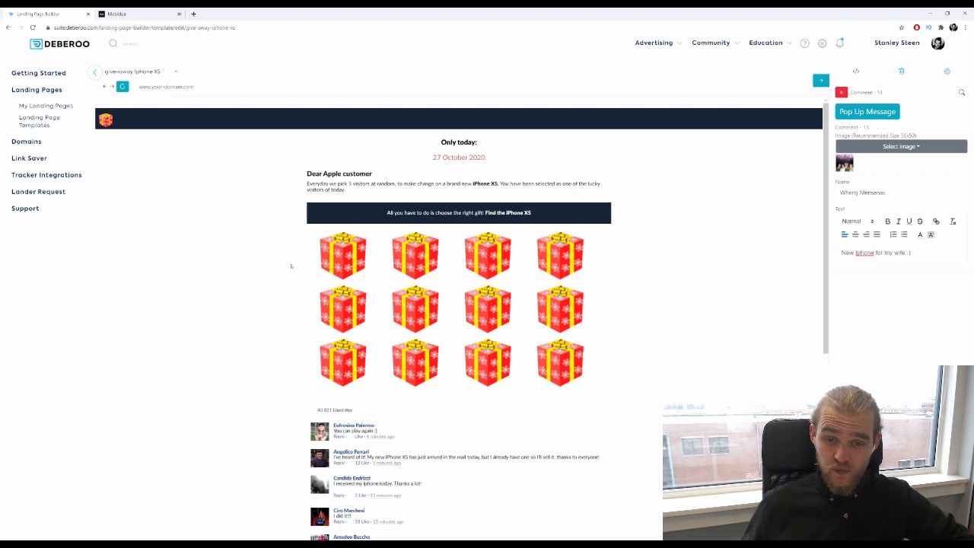
Trigger the empty-gift popup from the gift grid and select its 'two attempts' message
click(457, 214)
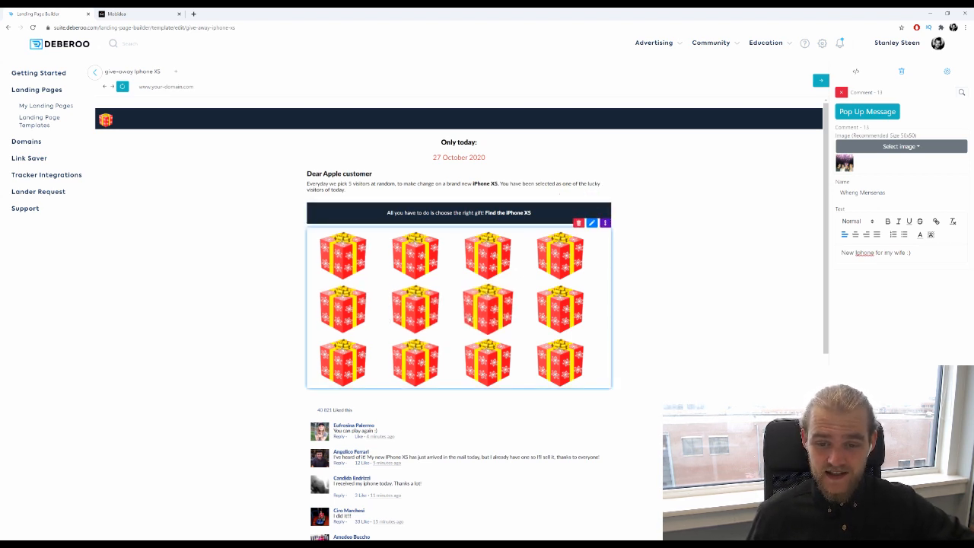
click(487, 307)
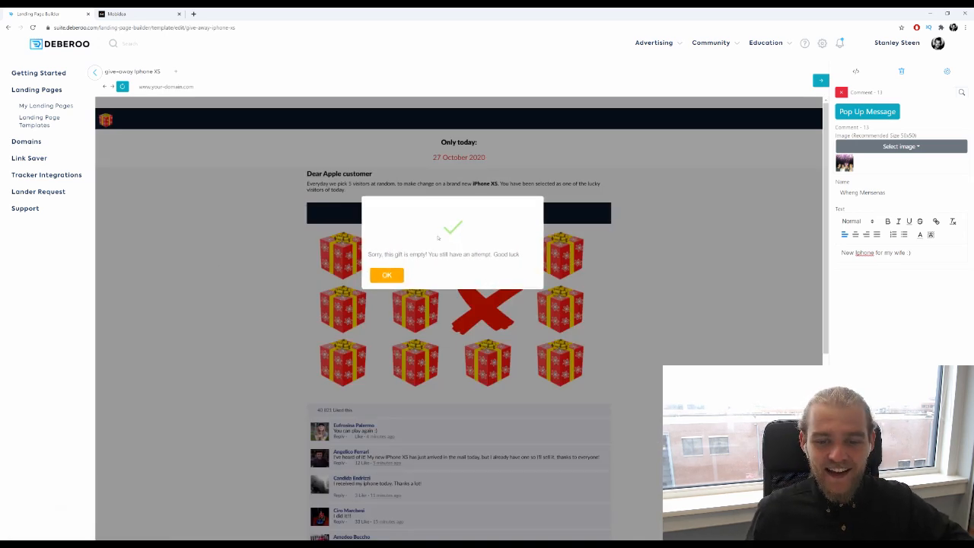
triple_click(441, 254)
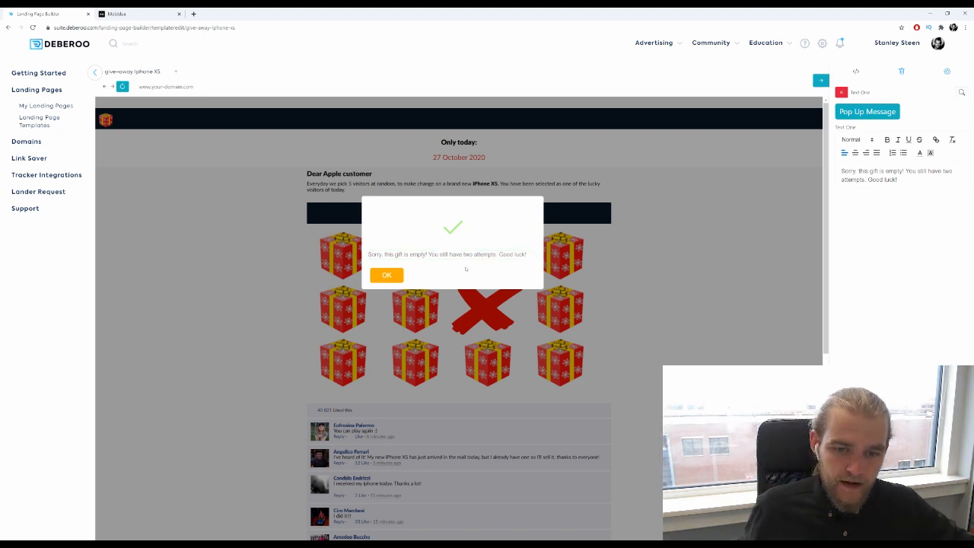
Reword the empty-gift message to offer another shot and preview it on a second gift
click(387, 274)
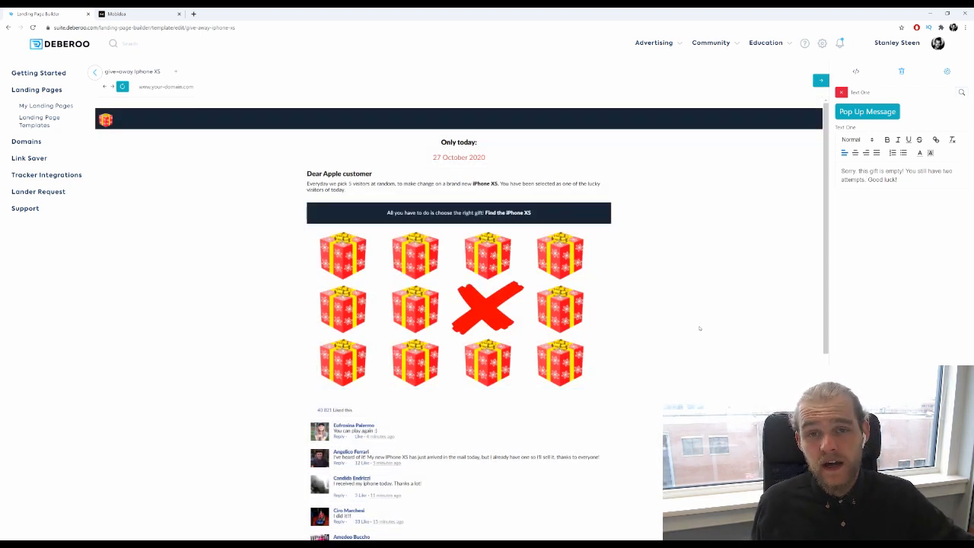
click(343, 254)
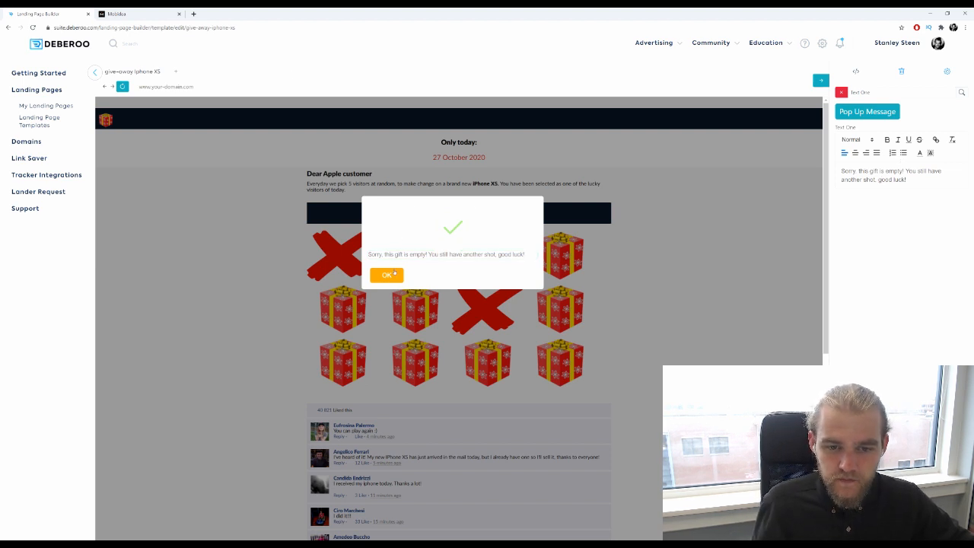
click(387, 274)
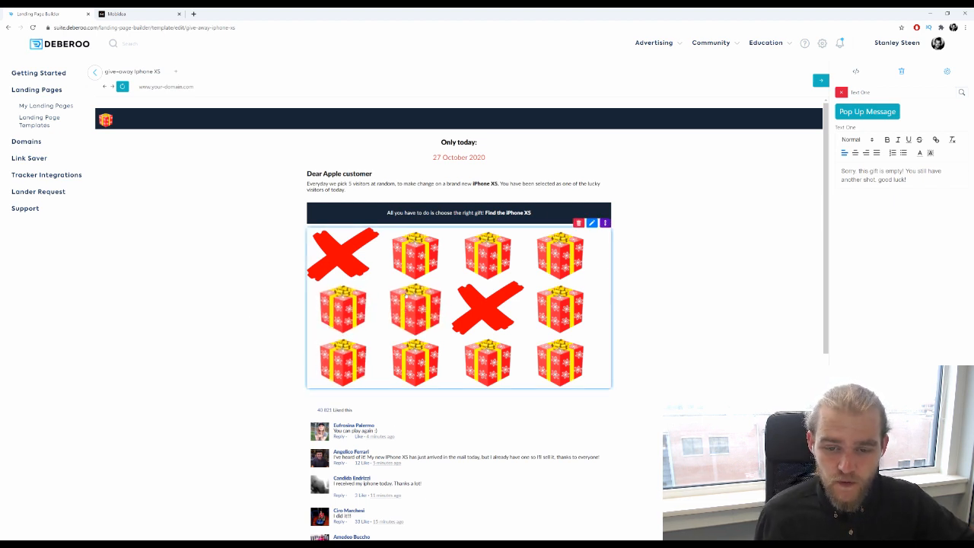
click(342, 363)
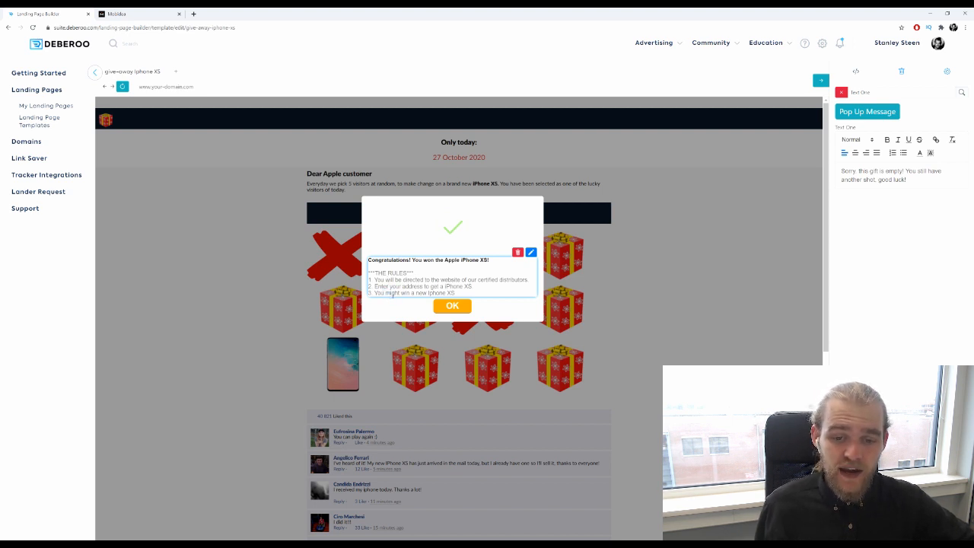
Select the winning popup's rules text and switch to the Mobidea iPhone XS offer page
double_click(404, 292)
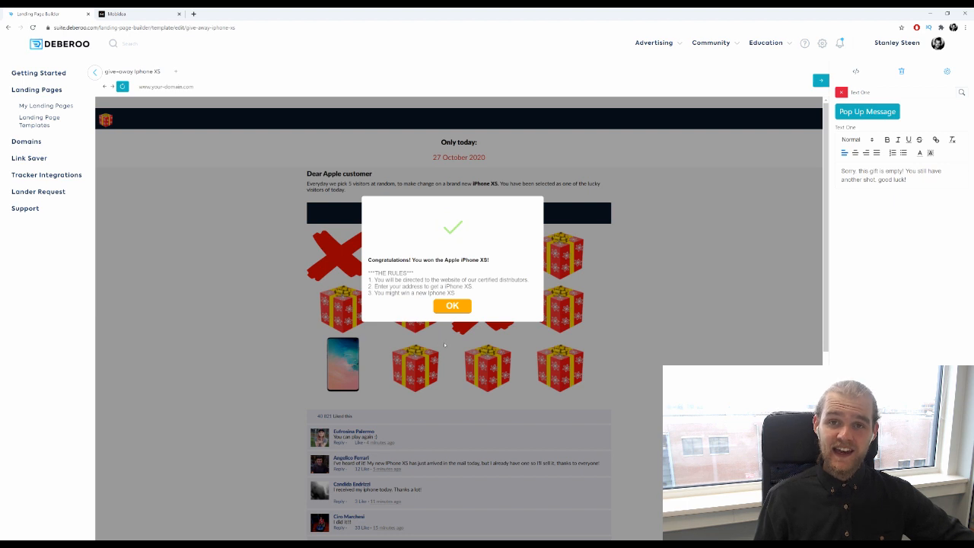
mouse_move(440, 373)
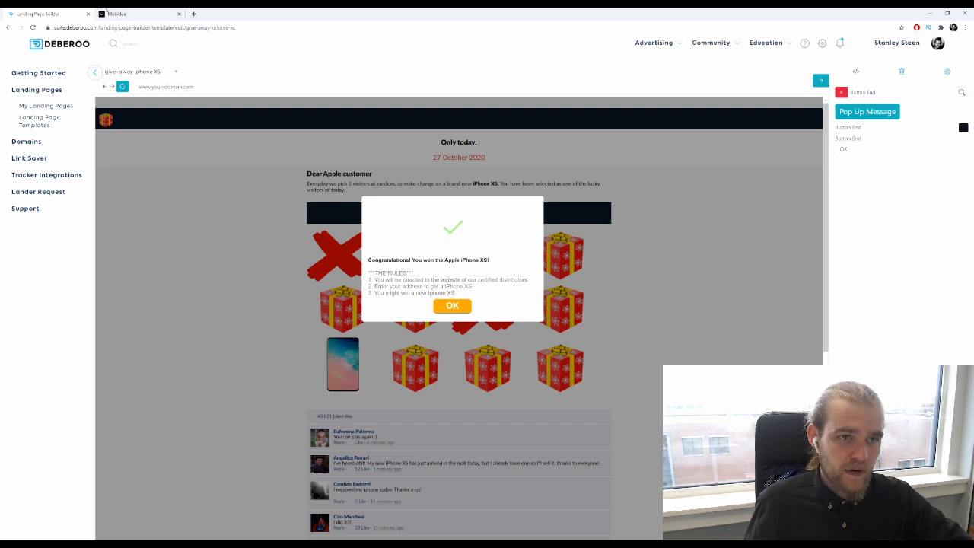
click(121, 13)
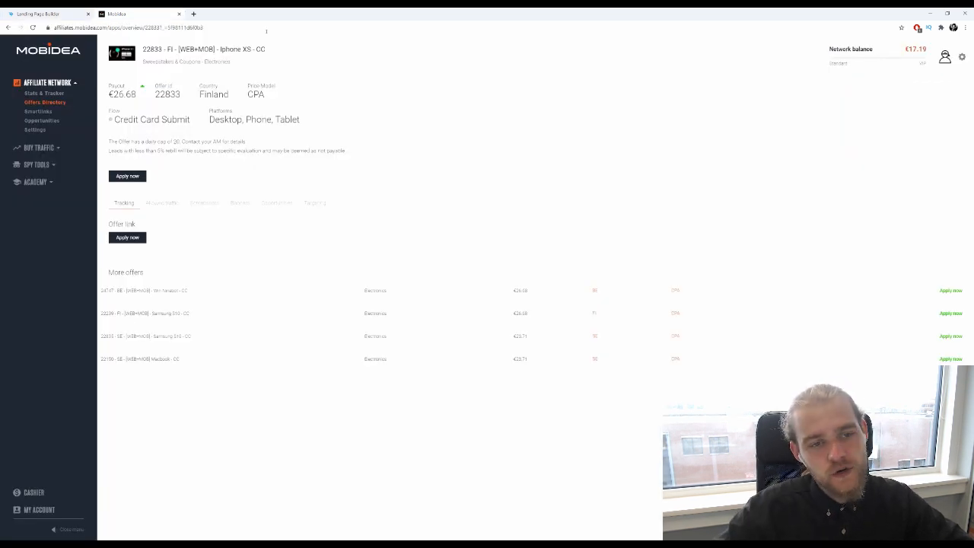